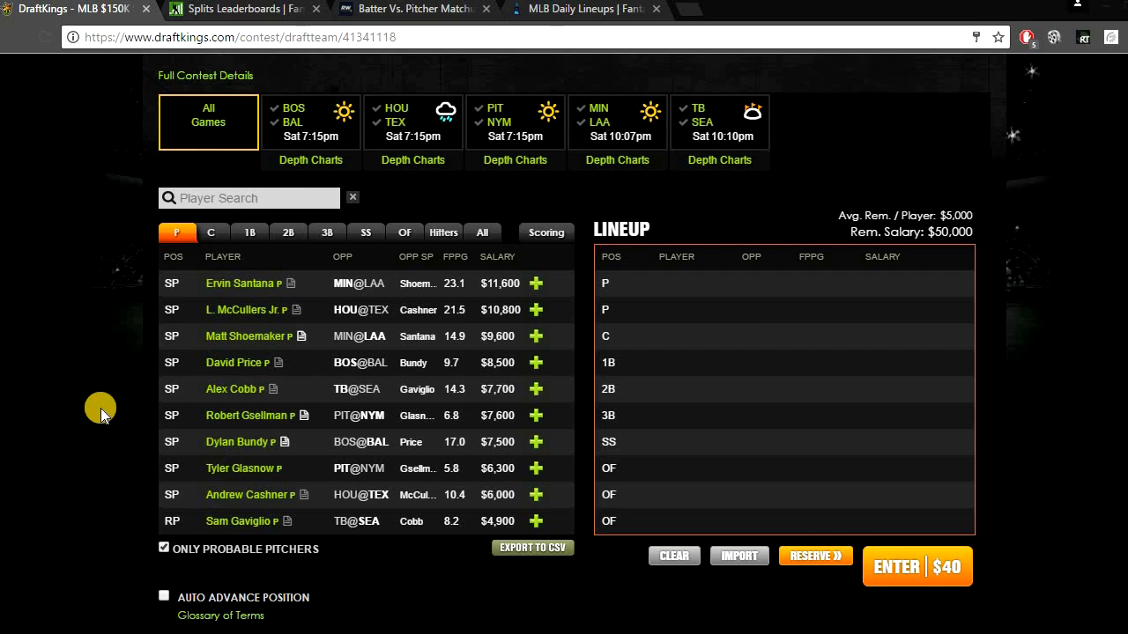
pyautogui.moveTo(64, 208)
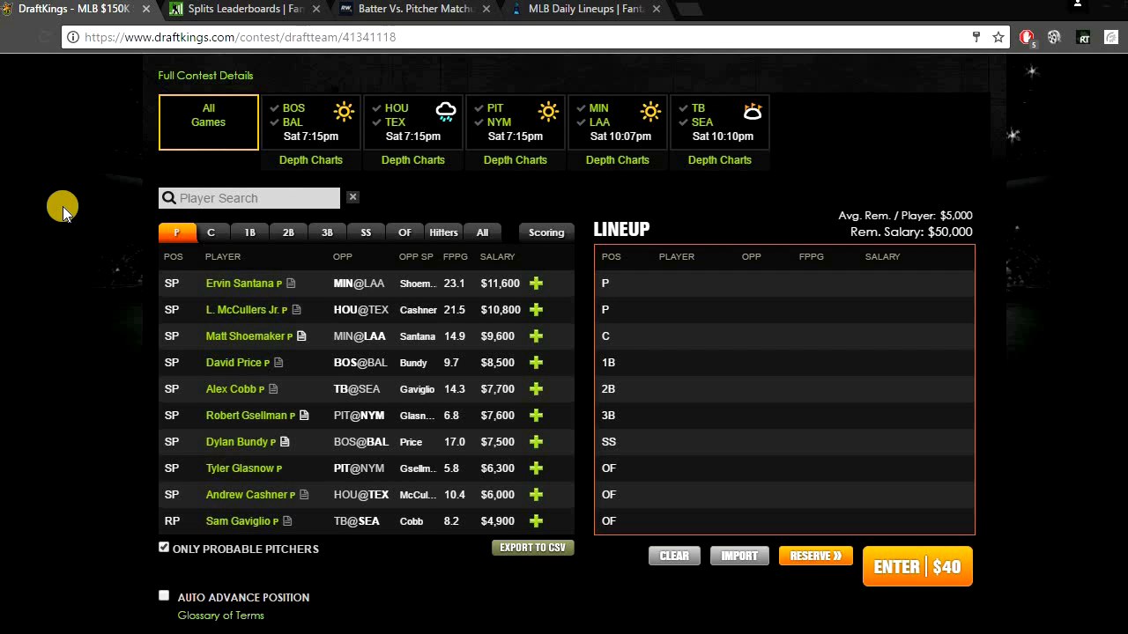
pyautogui.moveTo(564, 303)
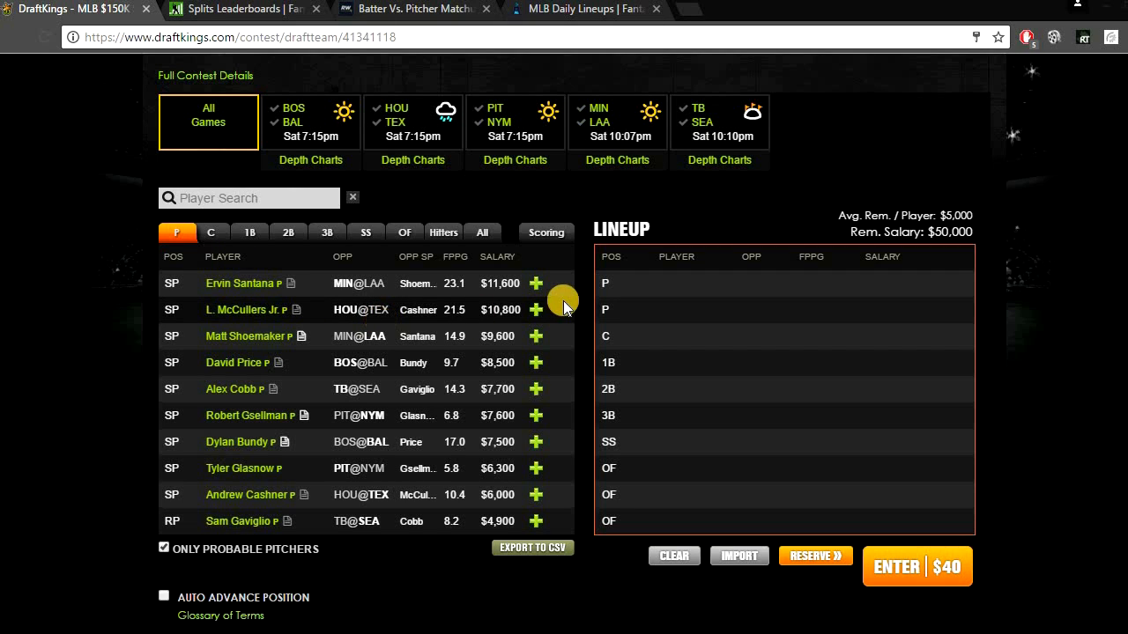
# Step: Add L. McCullers Jr. as the first pitcher and bring up his season stats card
pyautogui.click(536, 310)
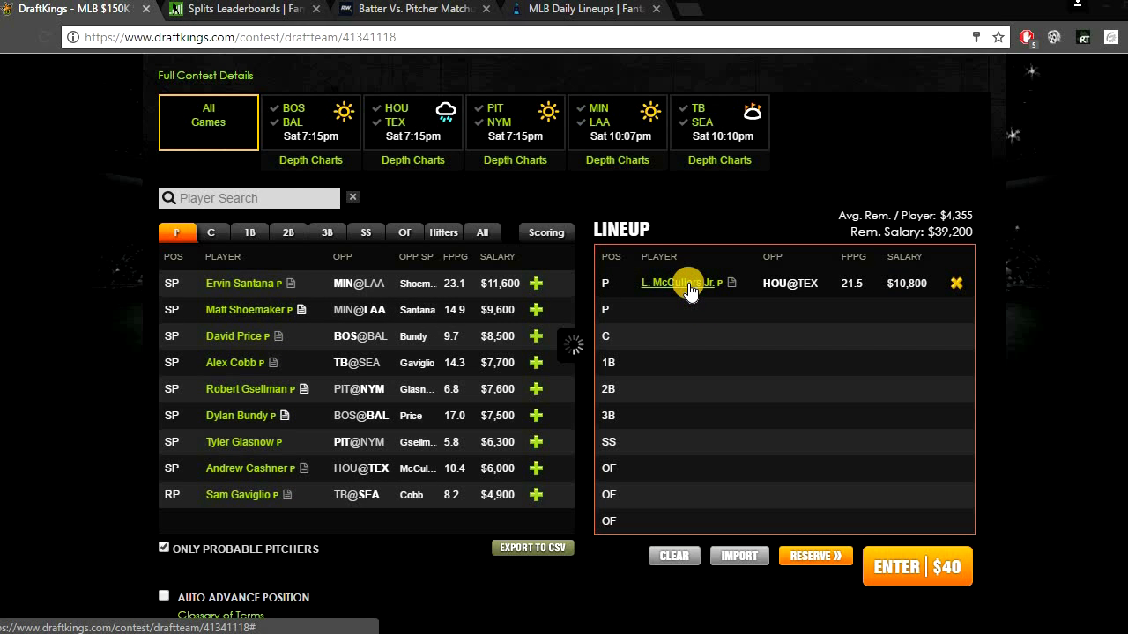
pyautogui.click(680, 282)
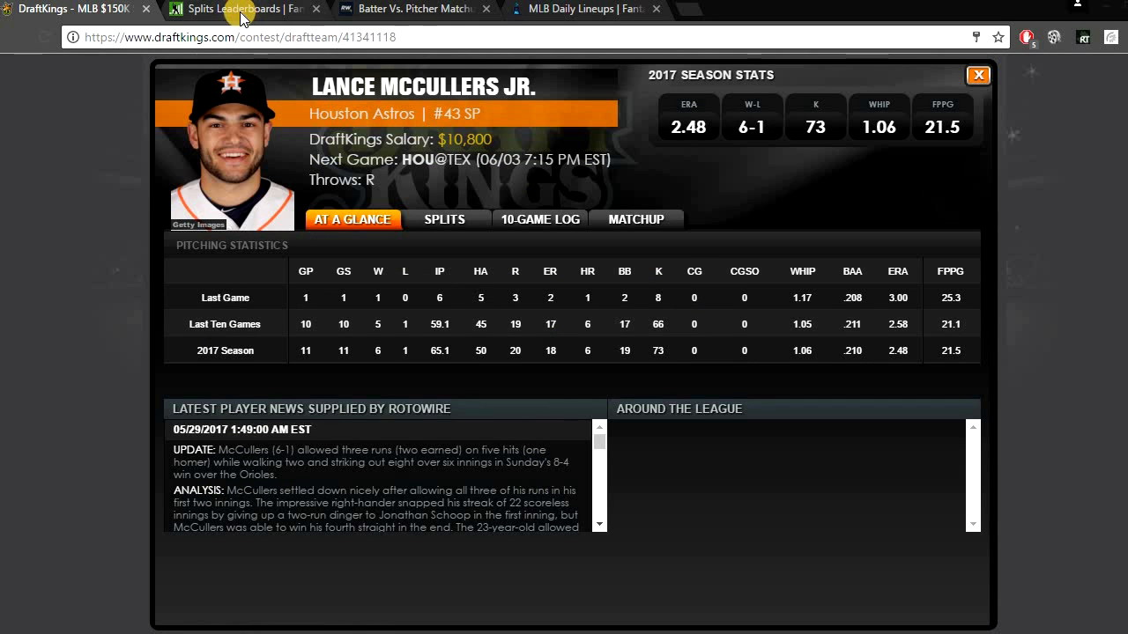
# Step: Rank the FanGraphs team batting splits vs right-handers by batting average, Houston first
pyautogui.click(243, 7)
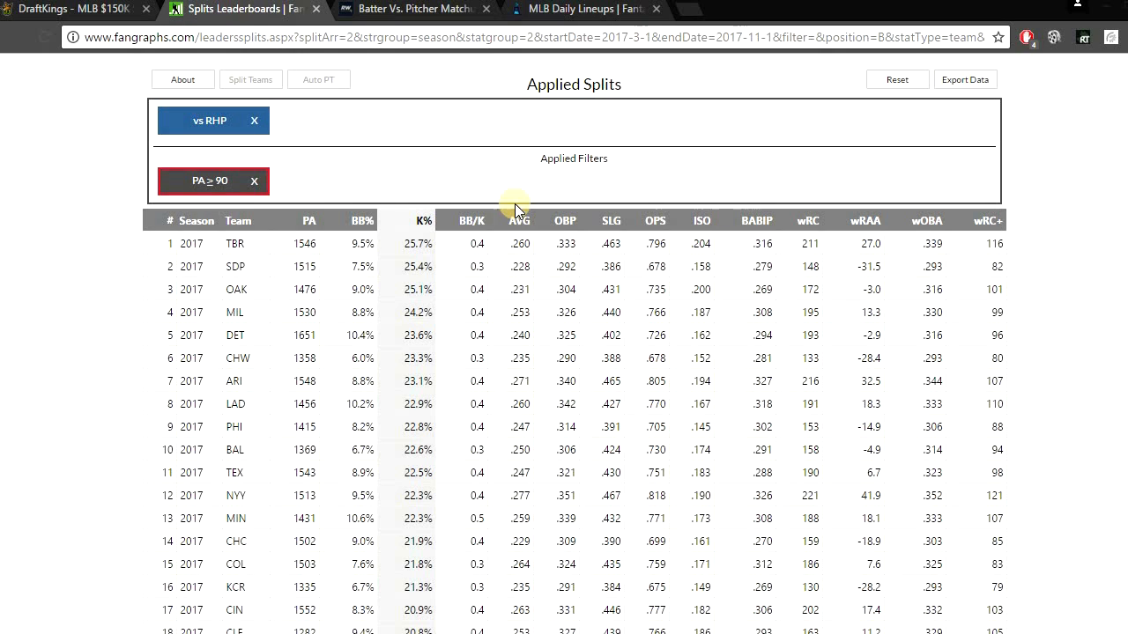
pyautogui.moveTo(120, 247)
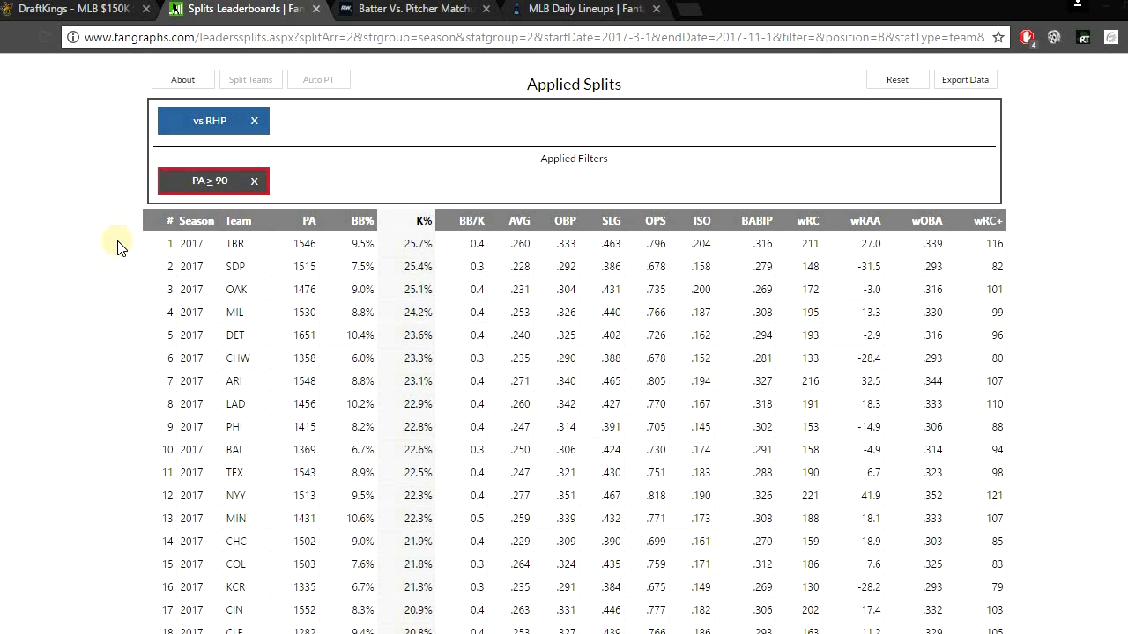
pyautogui.moveTo(493, 169)
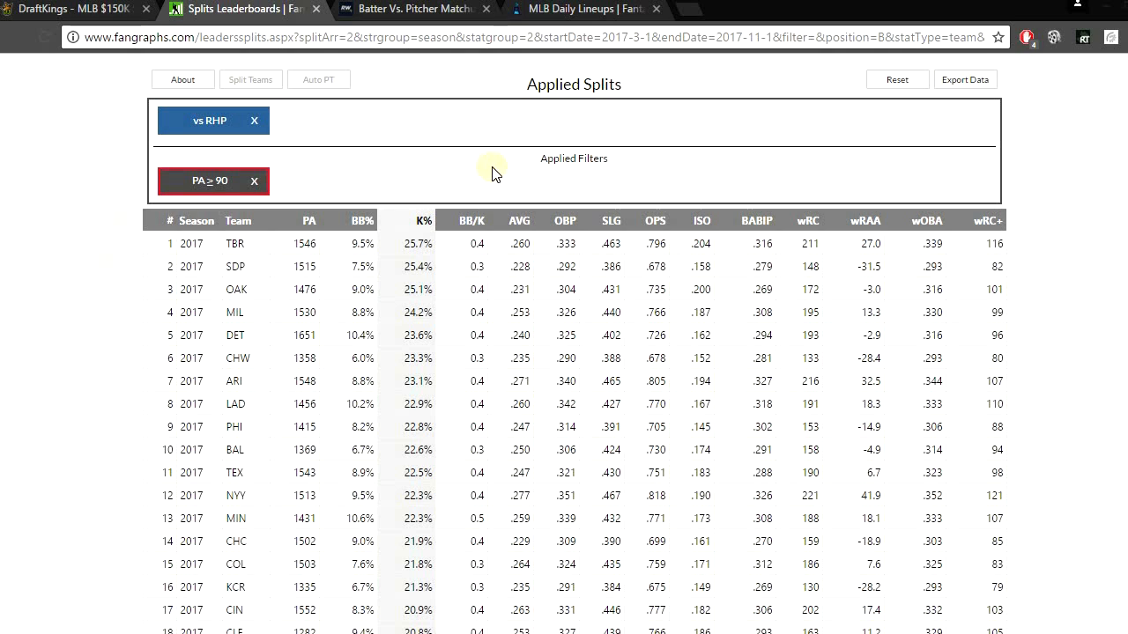
pyautogui.click(518, 220)
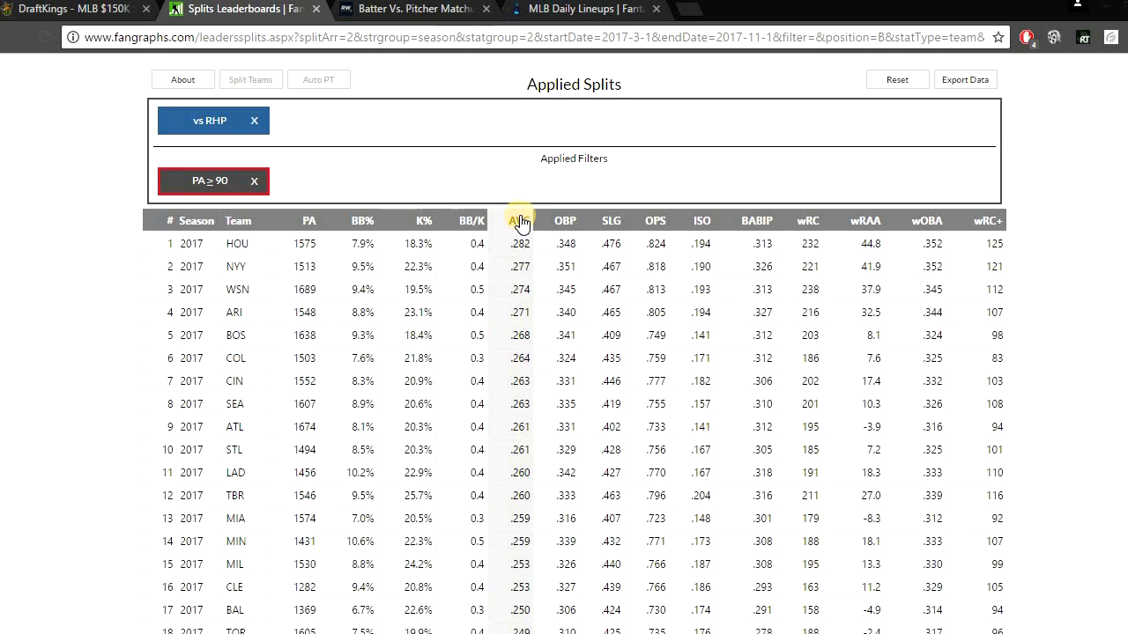
pyautogui.moveTo(518, 221)
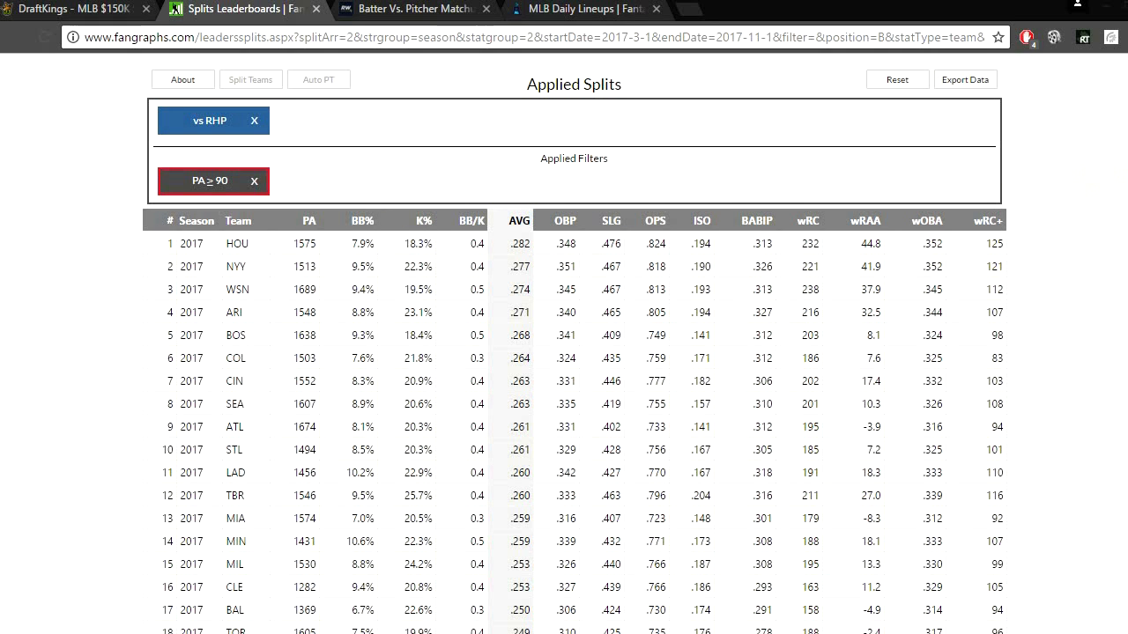
pyautogui.scroll(-3)
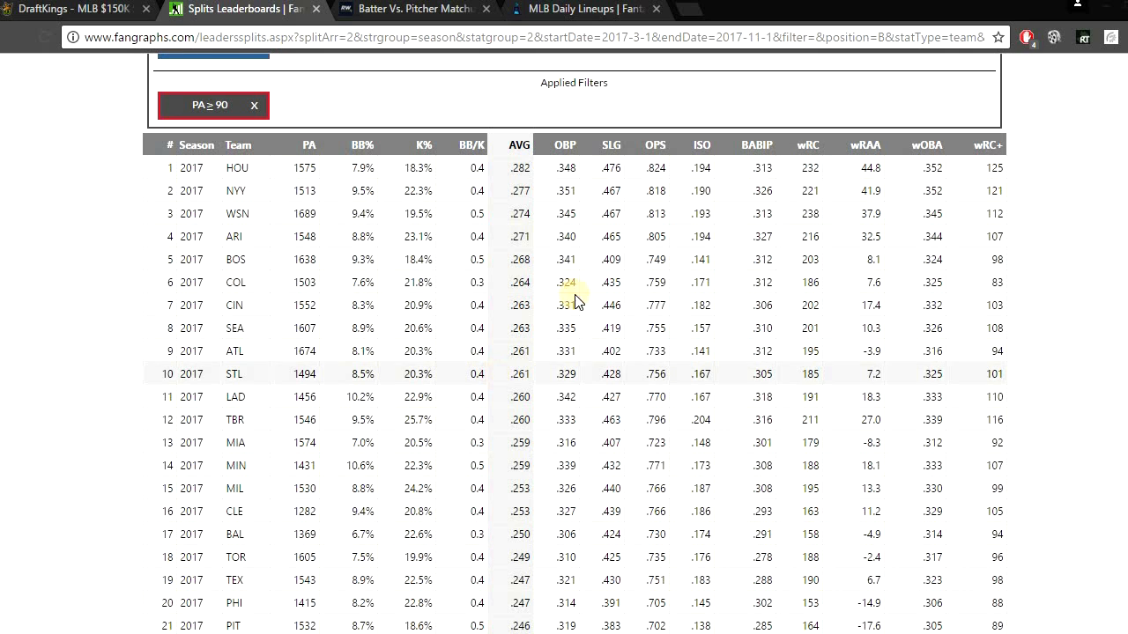
pyautogui.moveTo(943, 143)
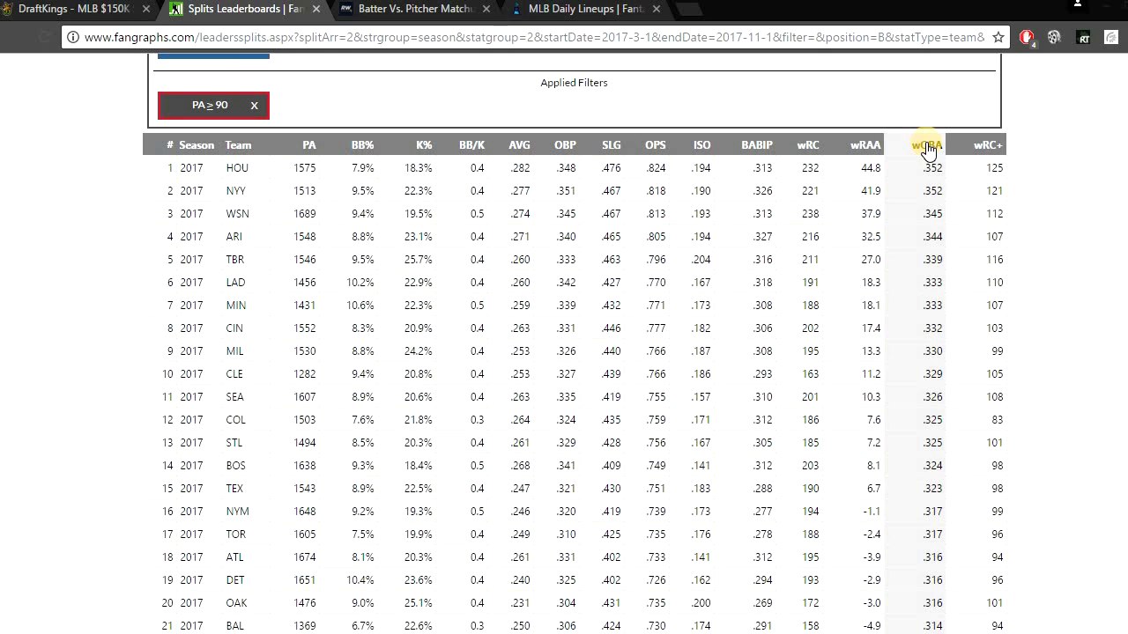
pyautogui.moveTo(300, 462)
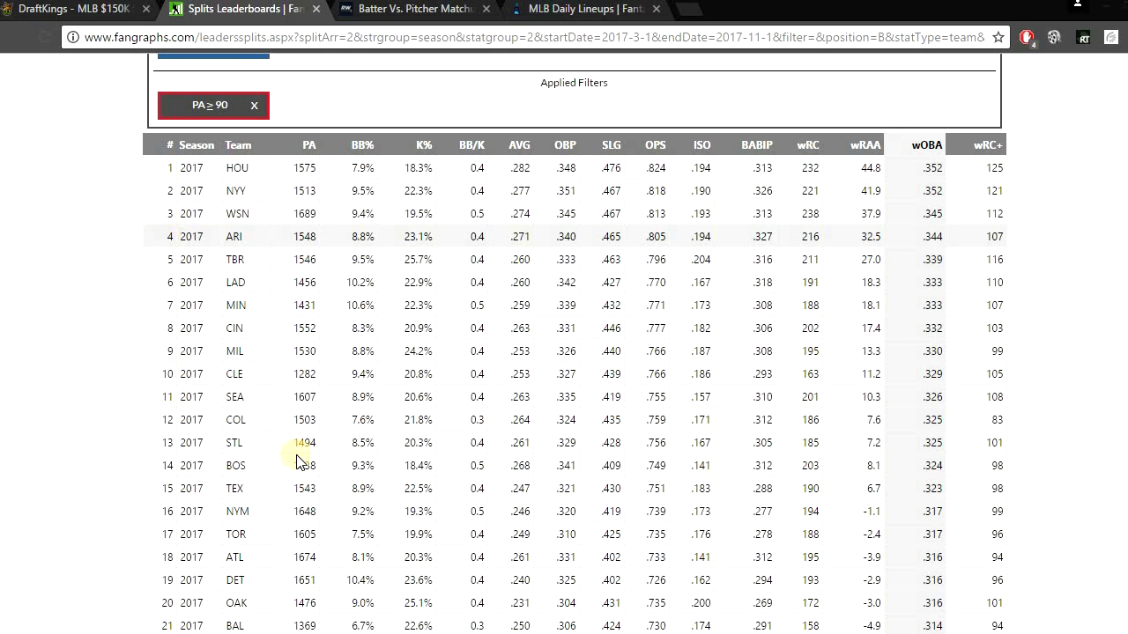
pyautogui.moveTo(296, 465)
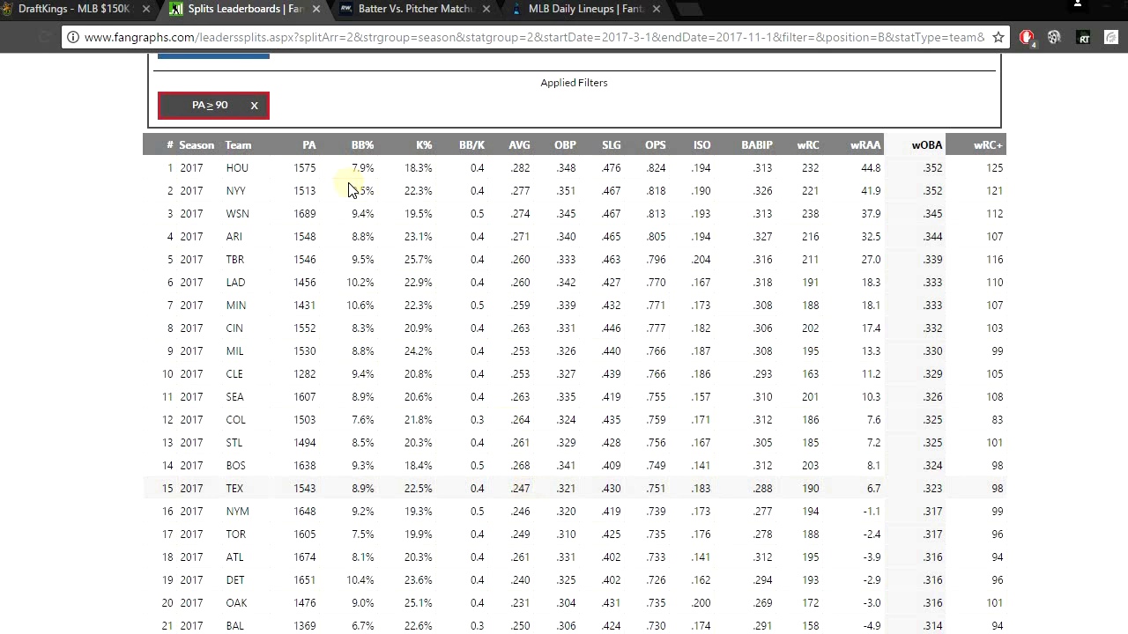
# Step: Review McCullers' ten-game log, then his home/away and vs-Texas pitching splits
pyautogui.click(74, 9)
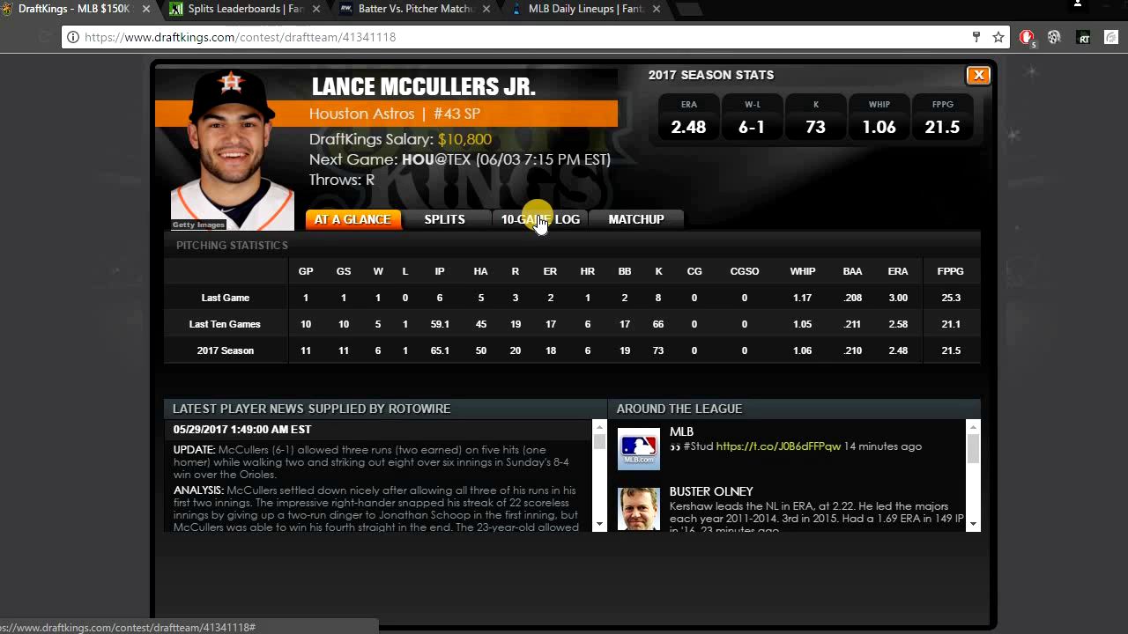
pyautogui.click(541, 218)
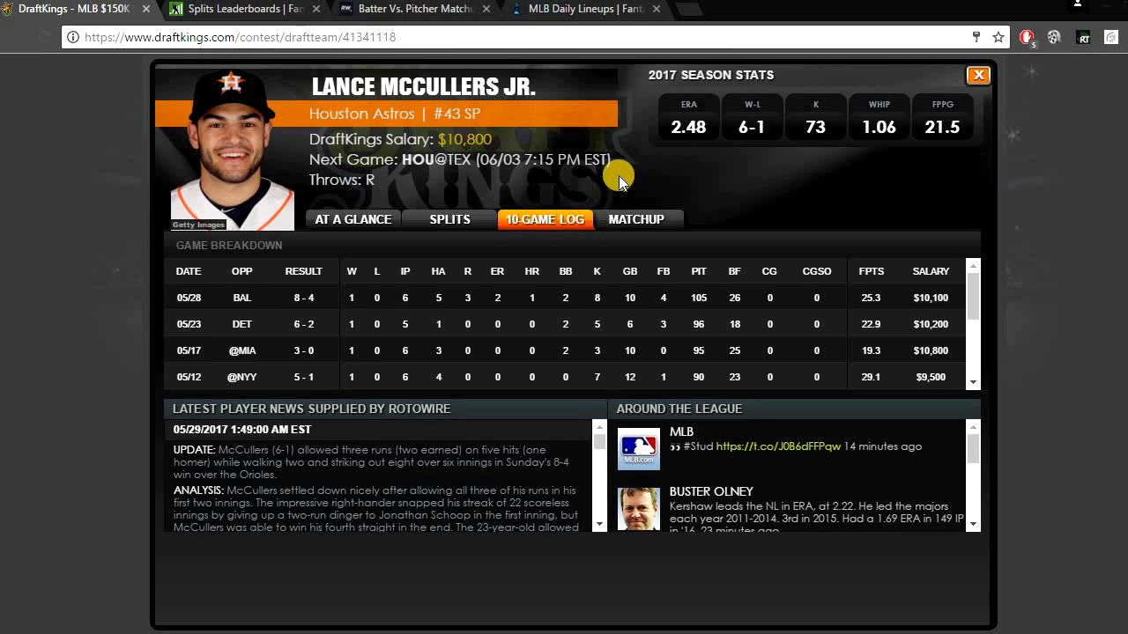
pyautogui.moveTo(909, 180)
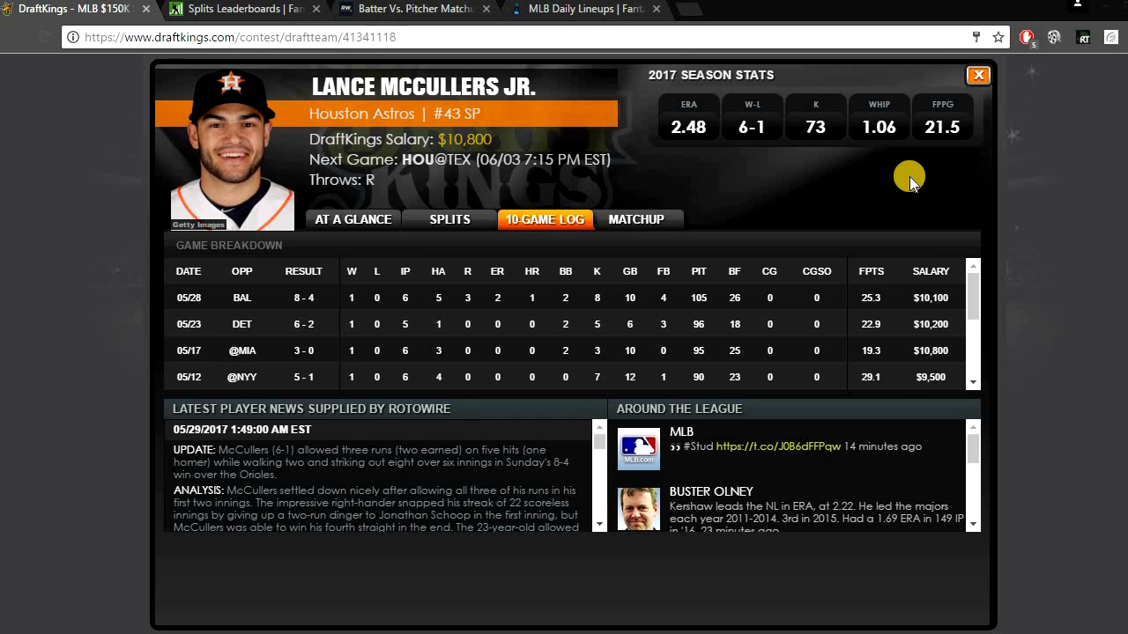
pyautogui.moveTo(441, 219)
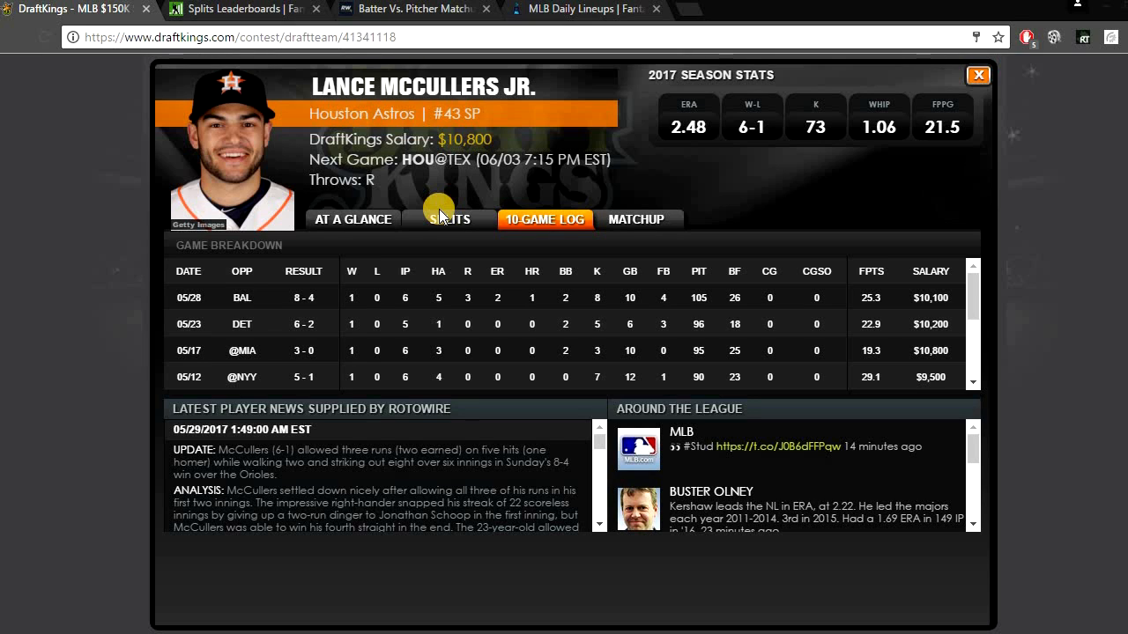
pyautogui.click(450, 218)
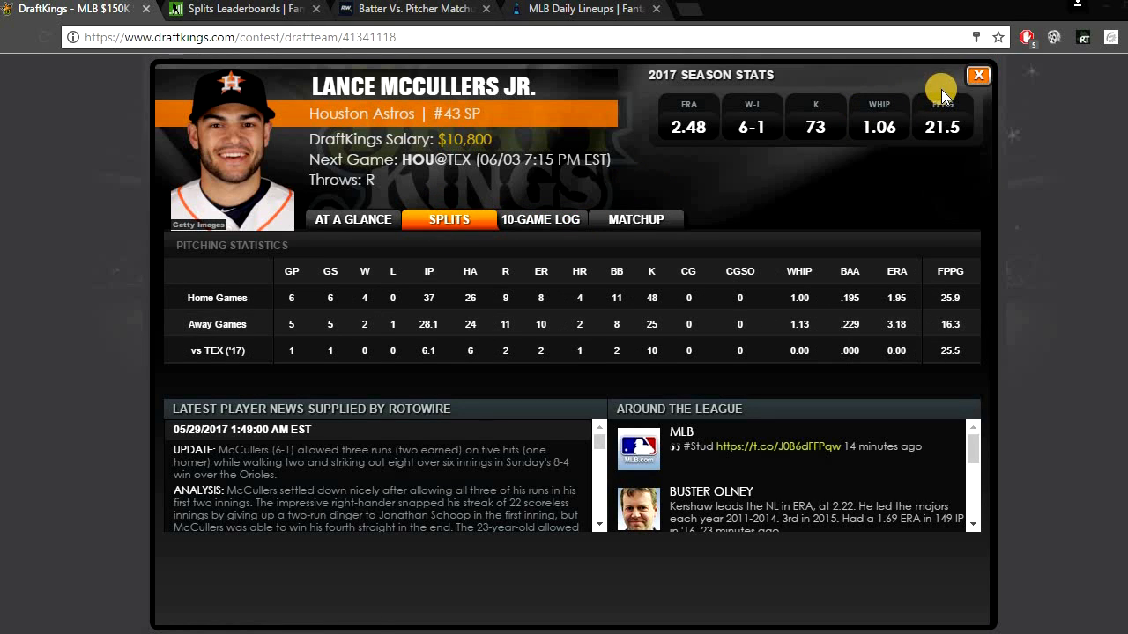
pyautogui.moveTo(867, 102)
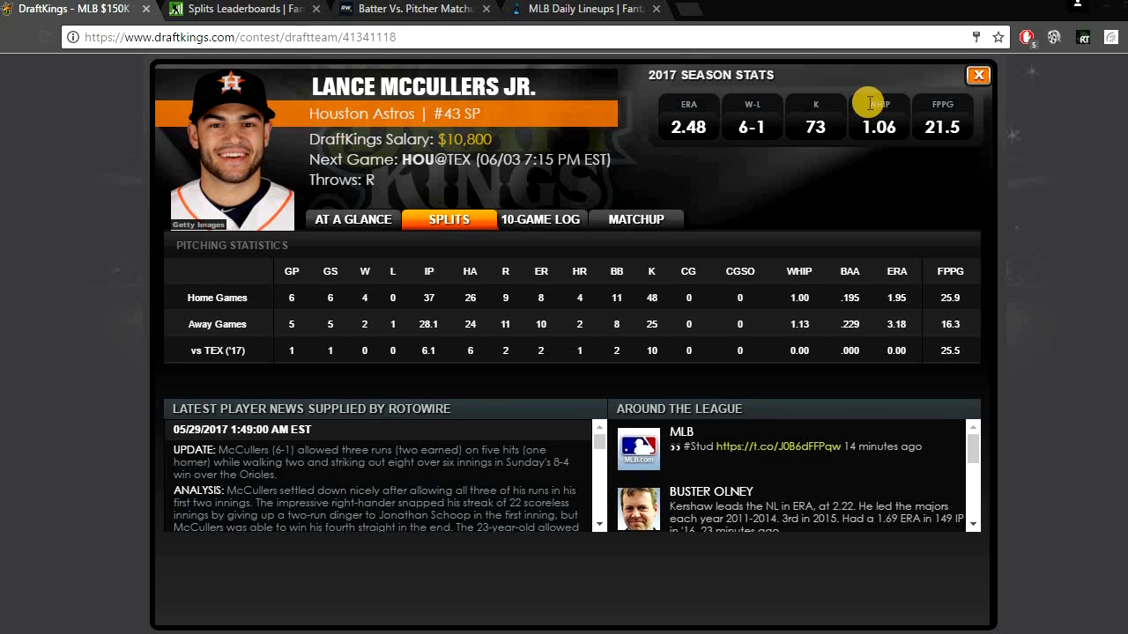
pyautogui.moveTo(1061, 116)
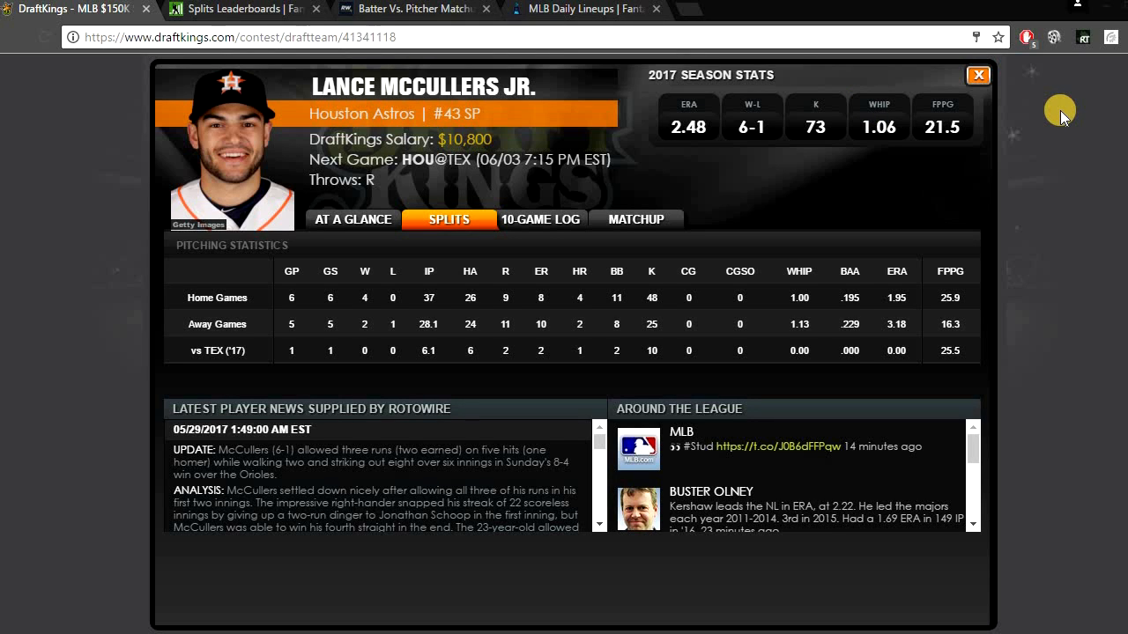
# Step: Close McCullers' card and bring up Matt Shoemaker's pitching stats card
pyautogui.click(978, 74)
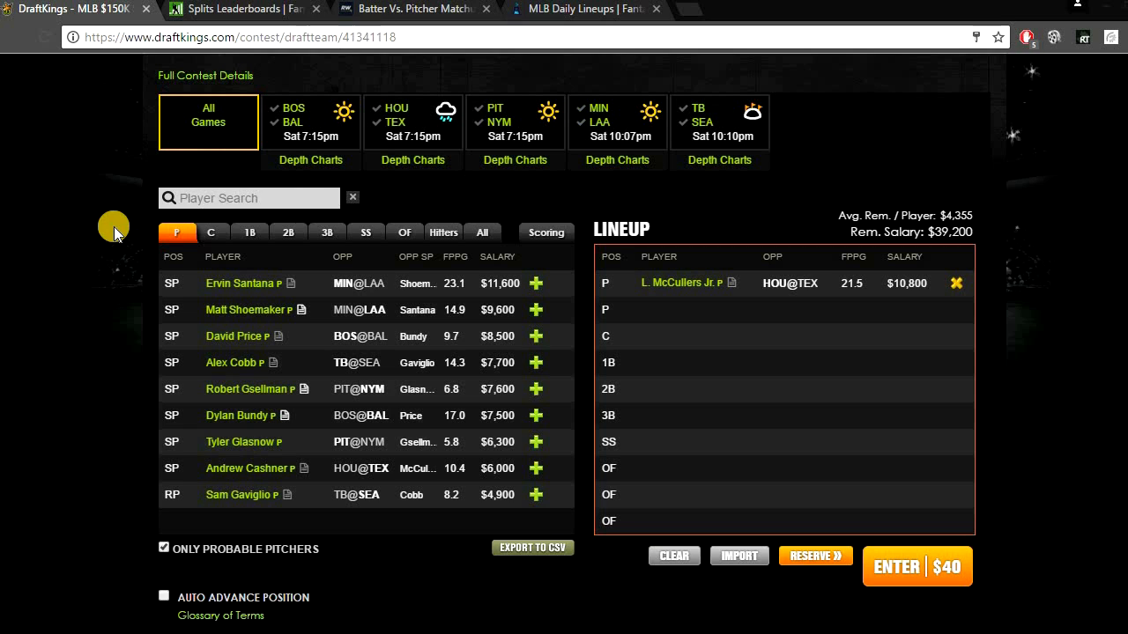
pyautogui.moveTo(536, 310)
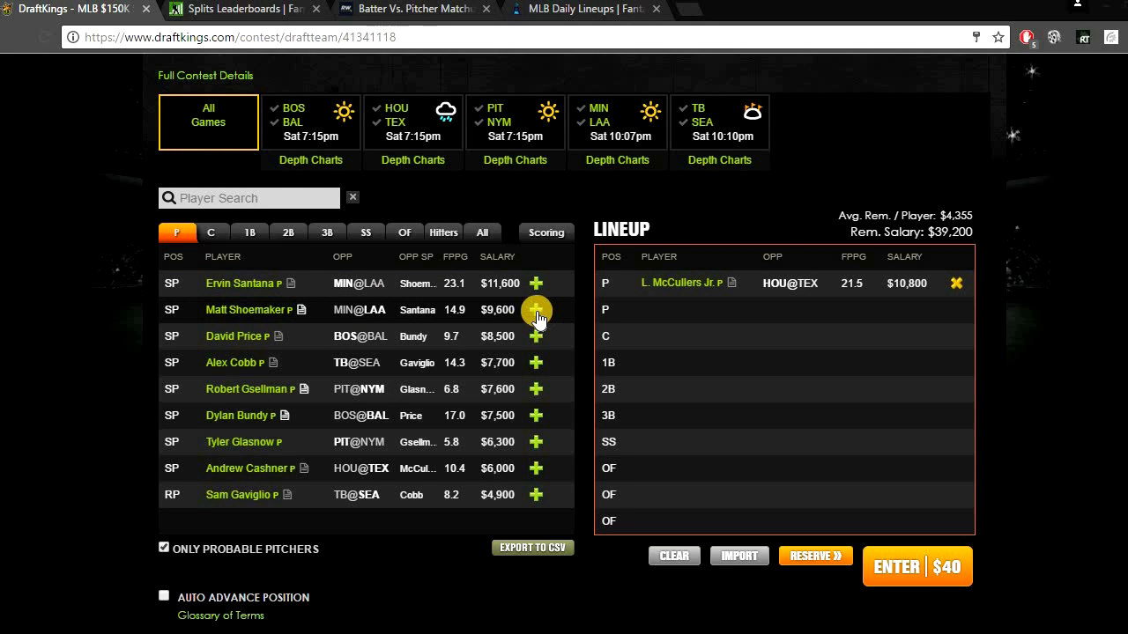
pyautogui.click(536, 311)
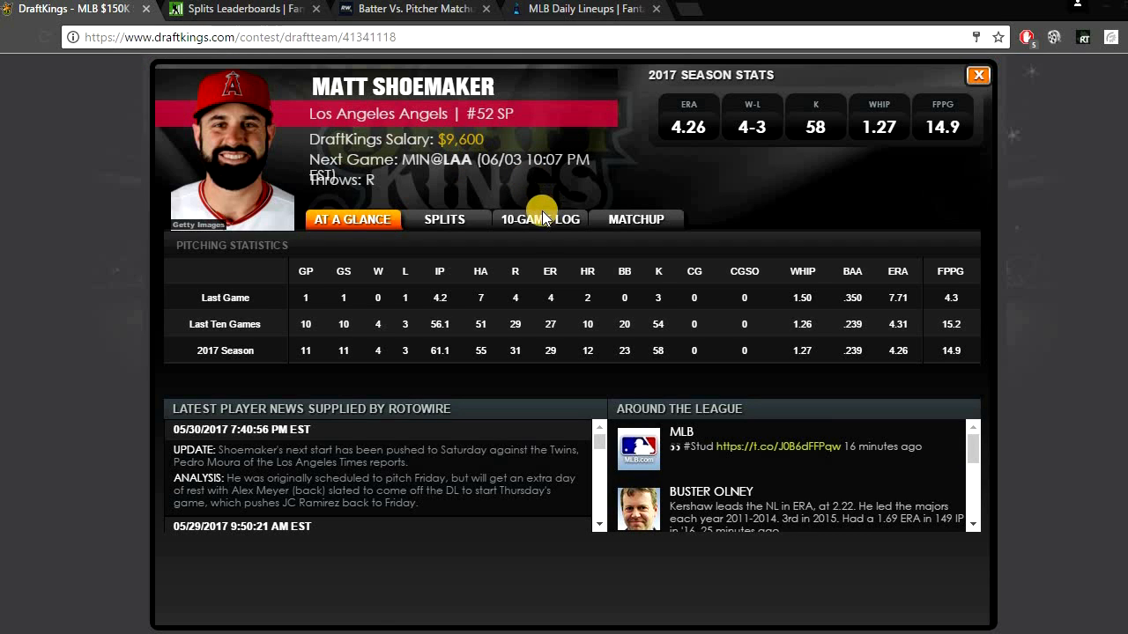
# Step: Re-rank the FanGraphs team splits by walk rate vs righties, then return to Shoemaker's game log
pyautogui.click(244, 9)
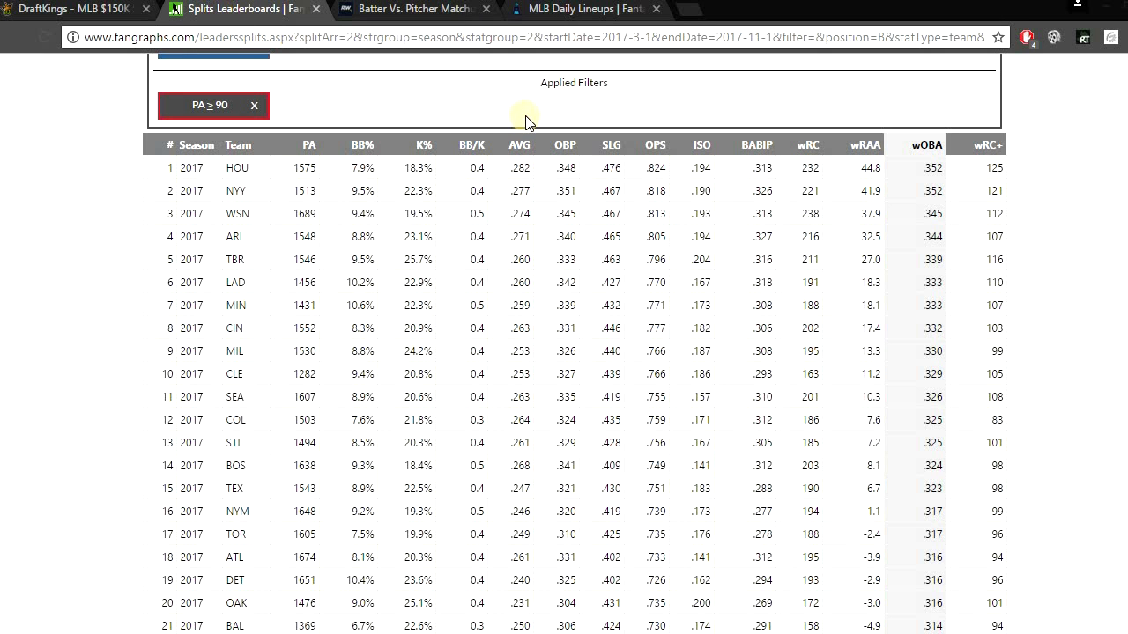
pyautogui.moveTo(508, 144)
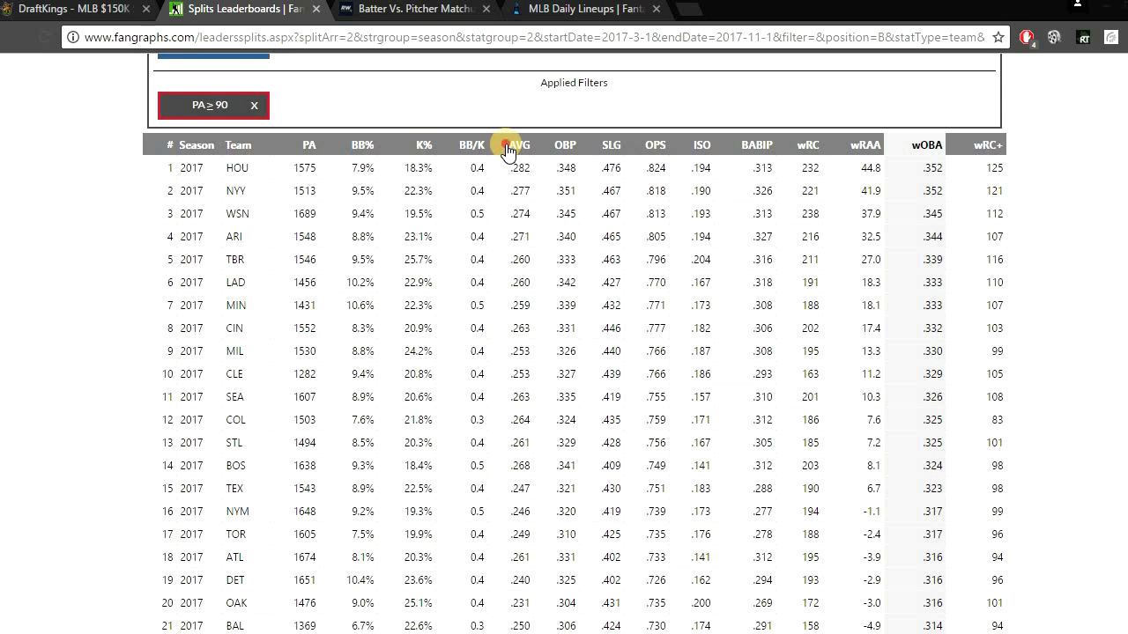
pyautogui.click(520, 145)
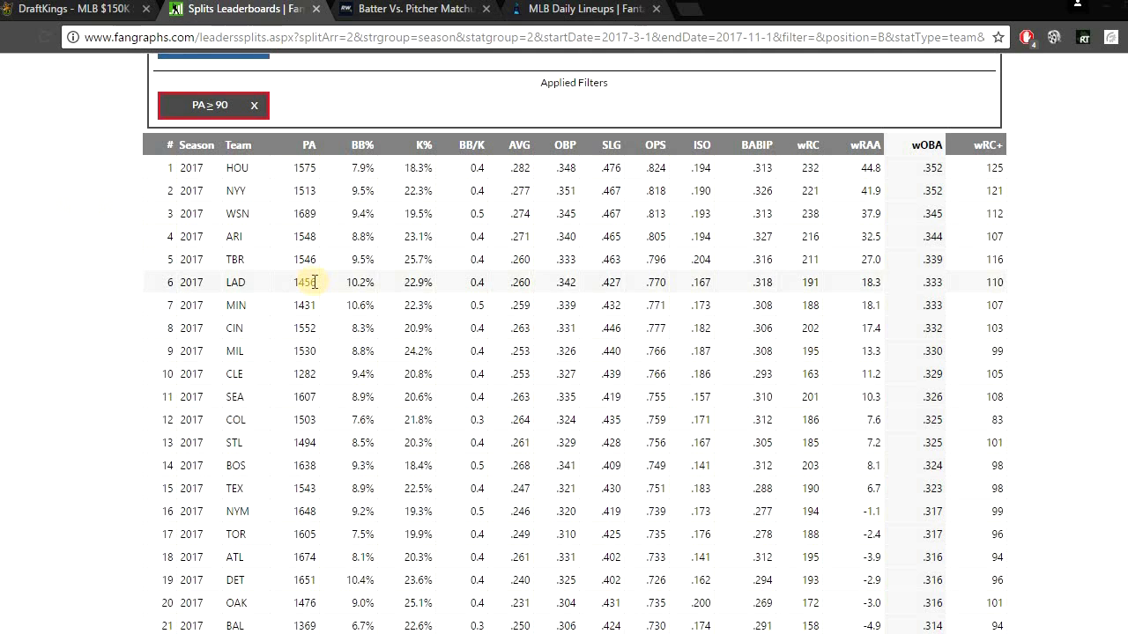
pyautogui.moveTo(465, 300)
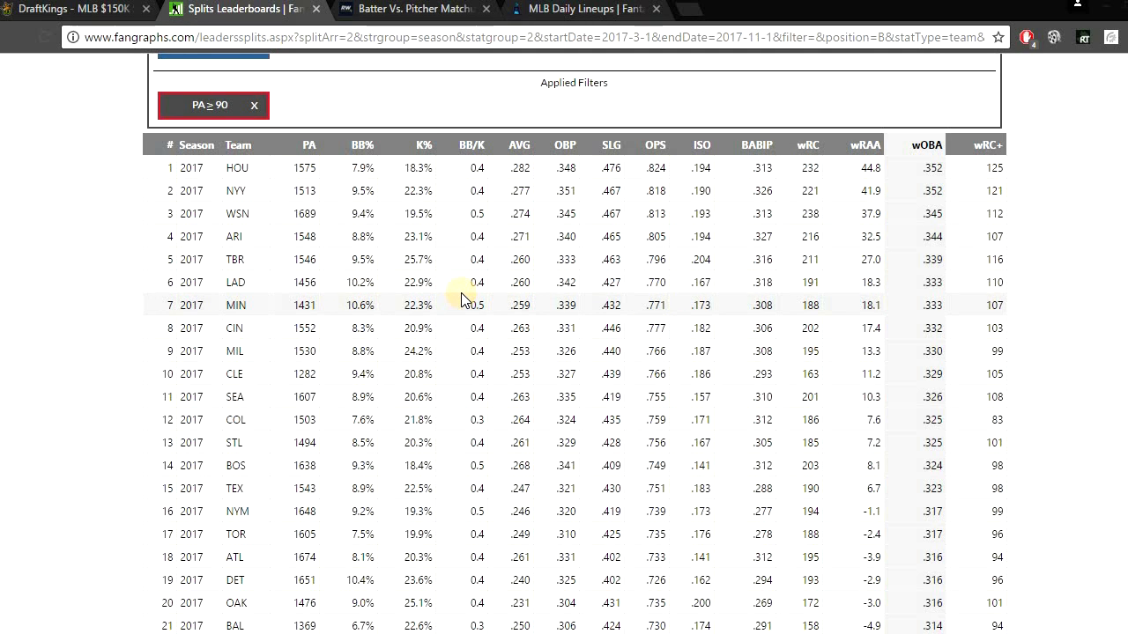
pyautogui.moveTo(381, 142)
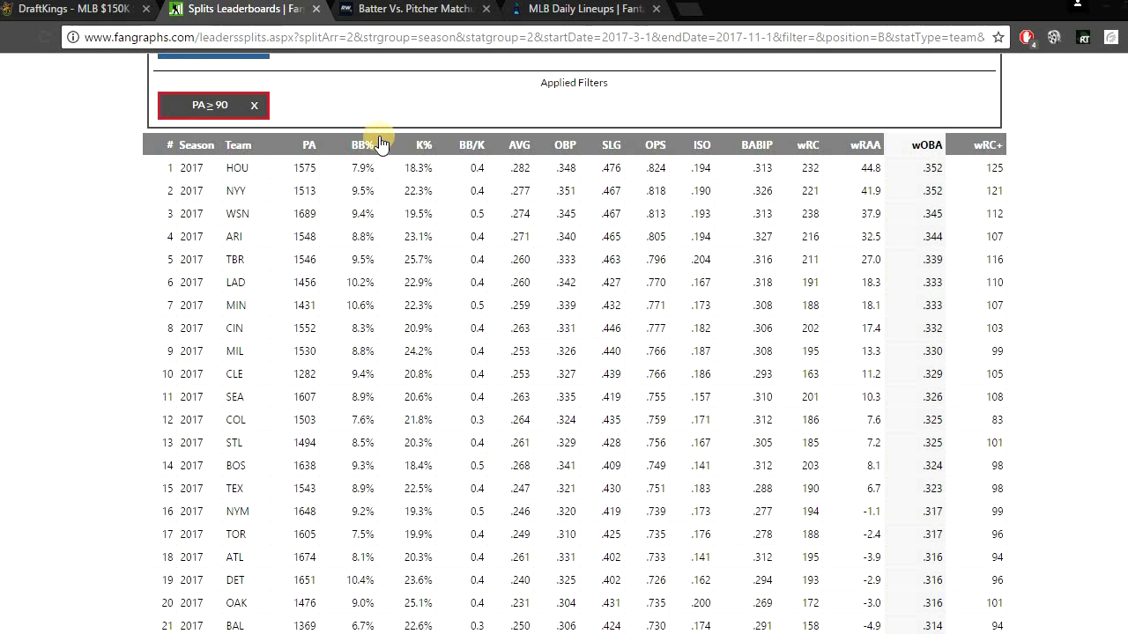
pyautogui.click(423, 145)
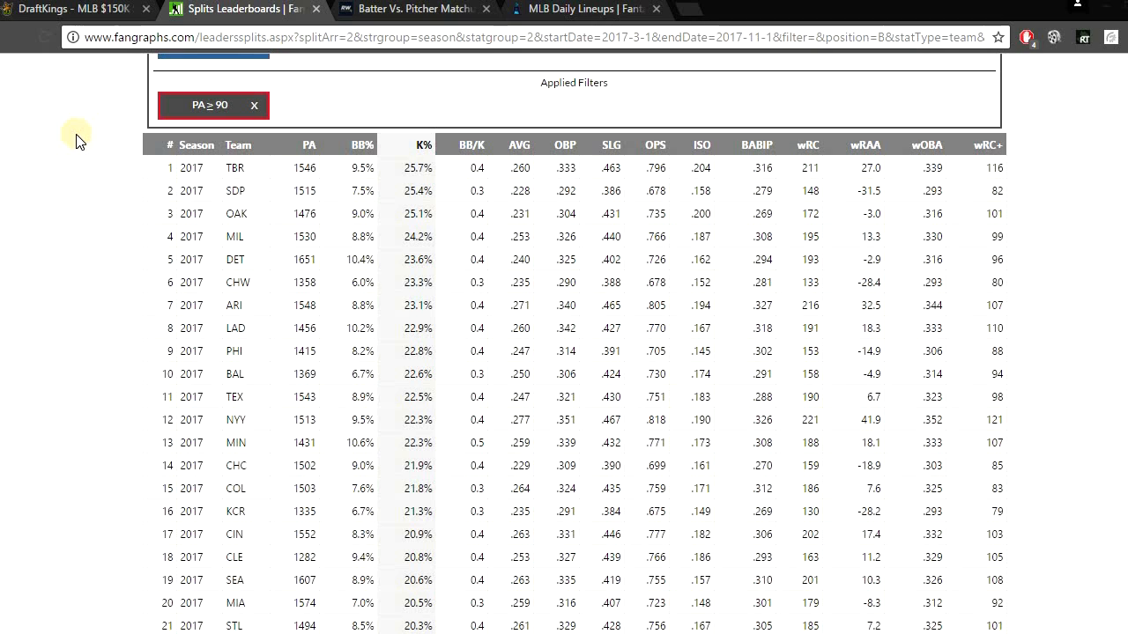
pyautogui.moveTo(221, 443)
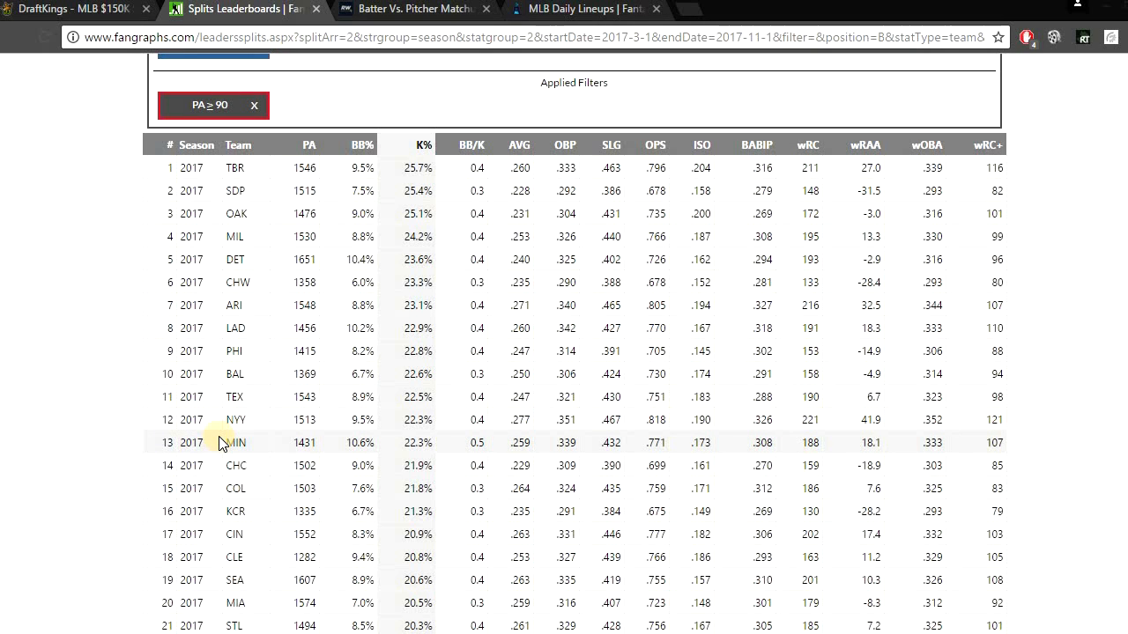
pyautogui.click(74, 9)
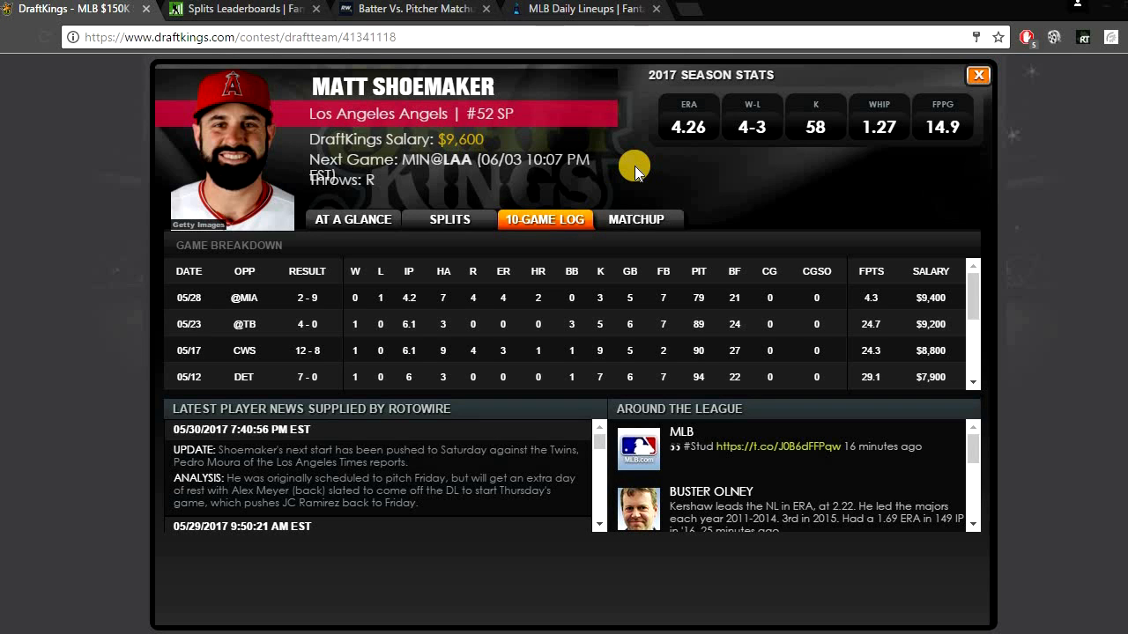
# Step: Close Shoemaker's card and filter the player pool to third basemen for Manny Machado
pyautogui.click(978, 74)
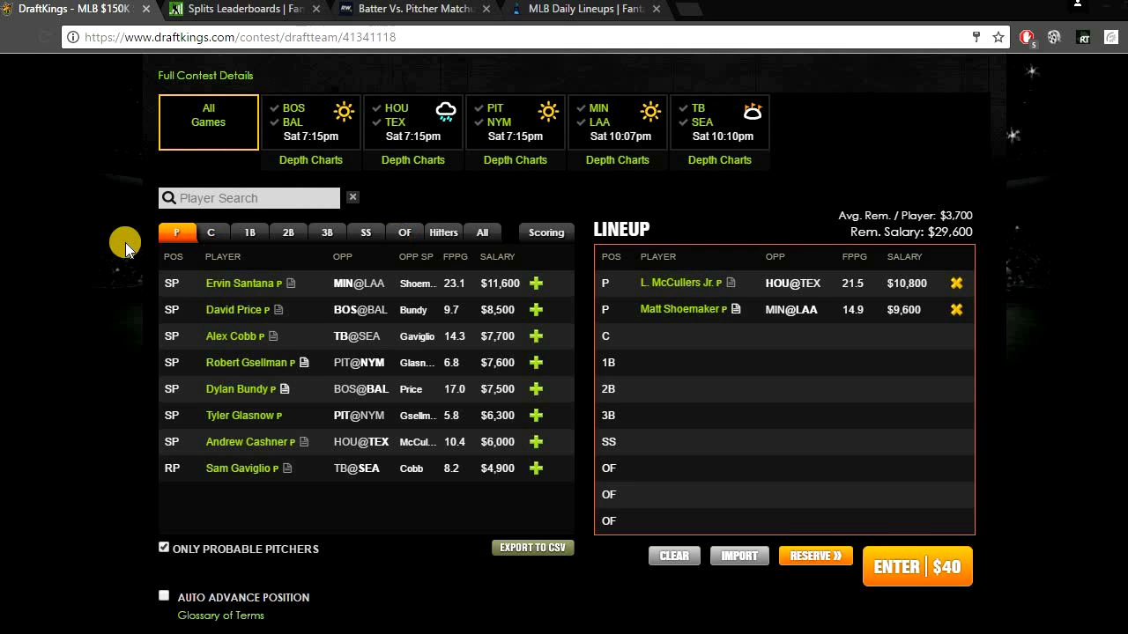
pyautogui.moveTo(122, 231)
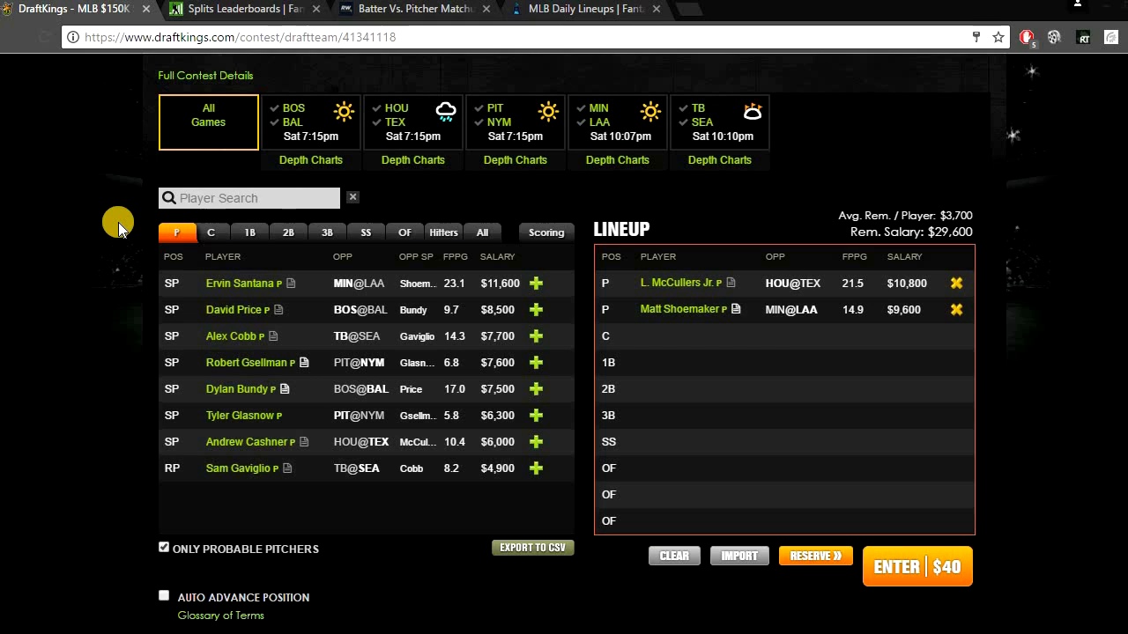
pyautogui.click(326, 233)
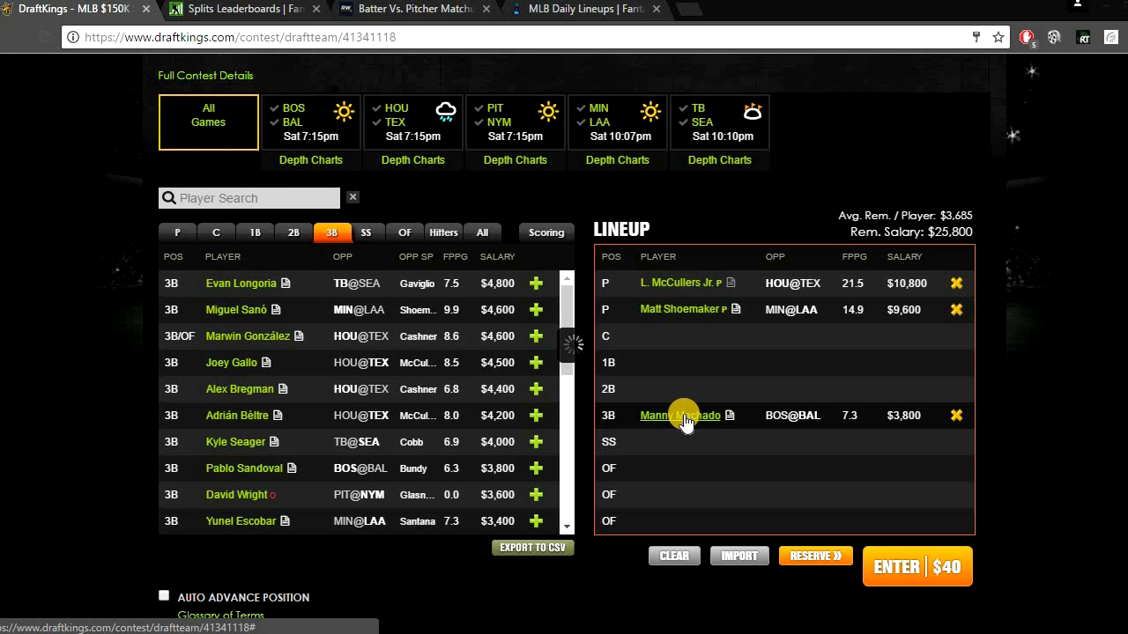
# Step: Open Manny Machado's card on his ten-game log against Boston and the Yankees
pyautogui.click(678, 416)
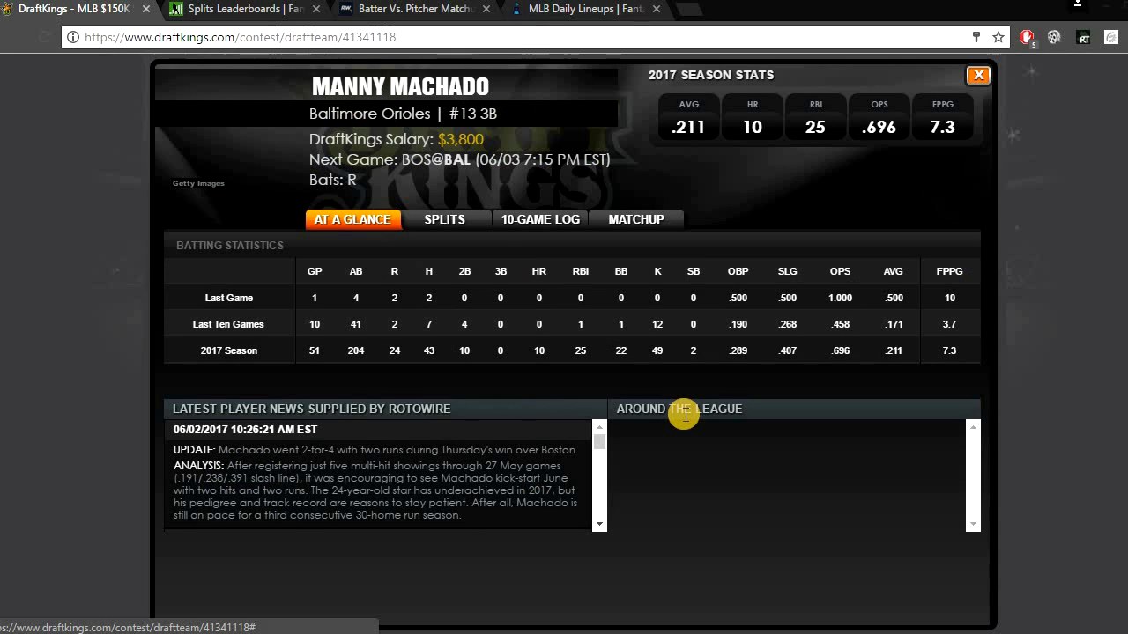
pyautogui.click(540, 219)
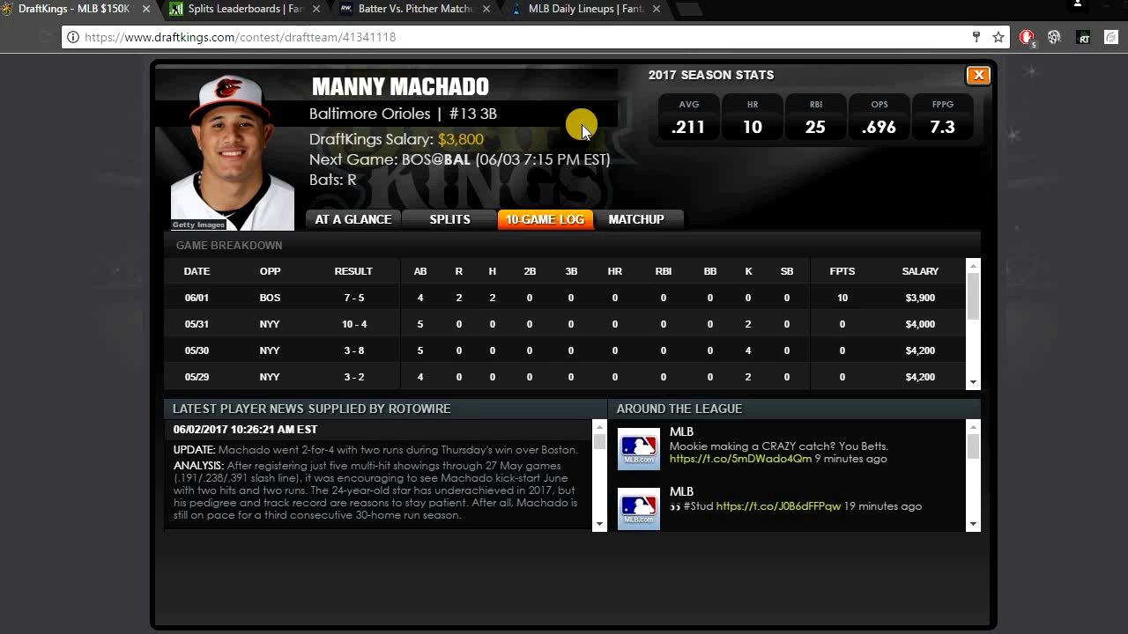
pyautogui.moveTo(583, 27)
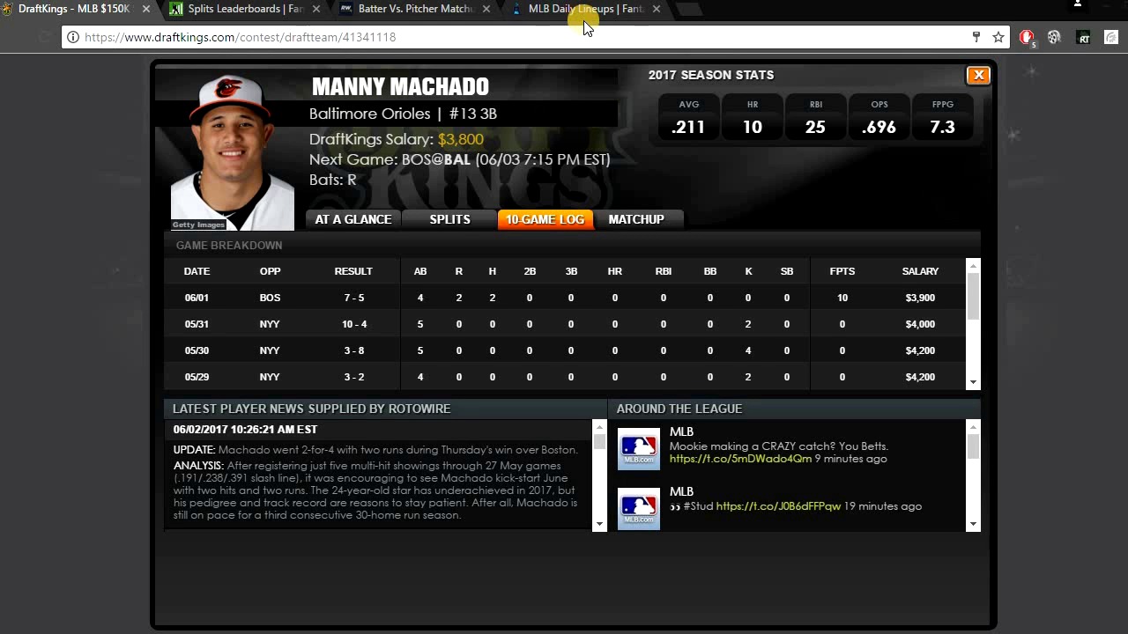
# Step: Check Machado's career line against David Price on RotoWire's batter-vs-pitcher matchups
pyautogui.click(412, 9)
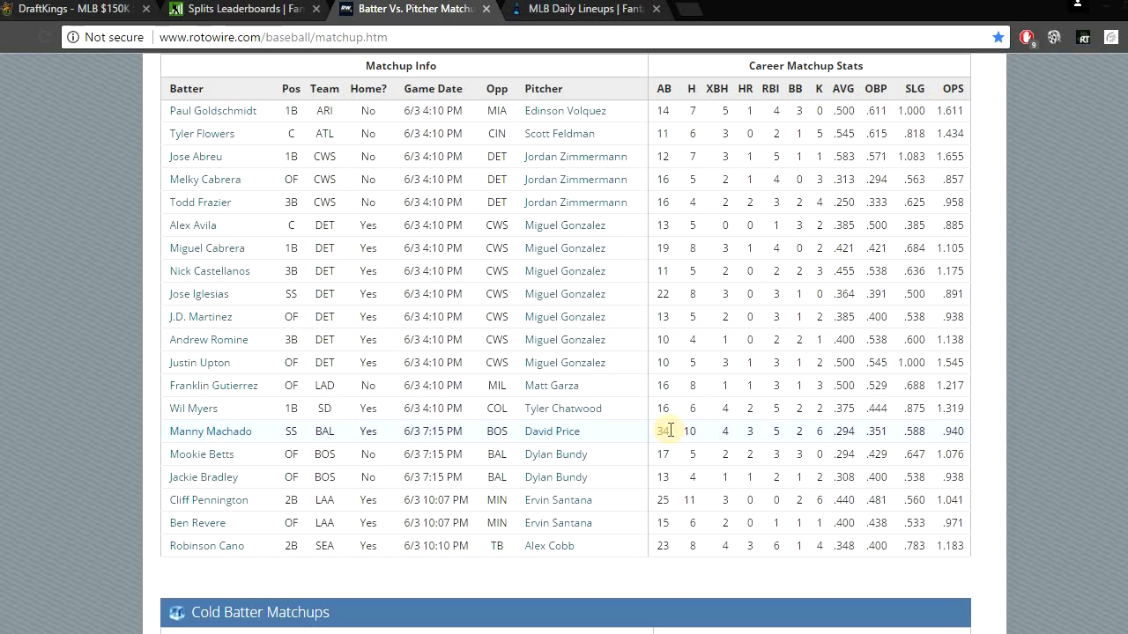
pyautogui.moveTo(1003, 268)
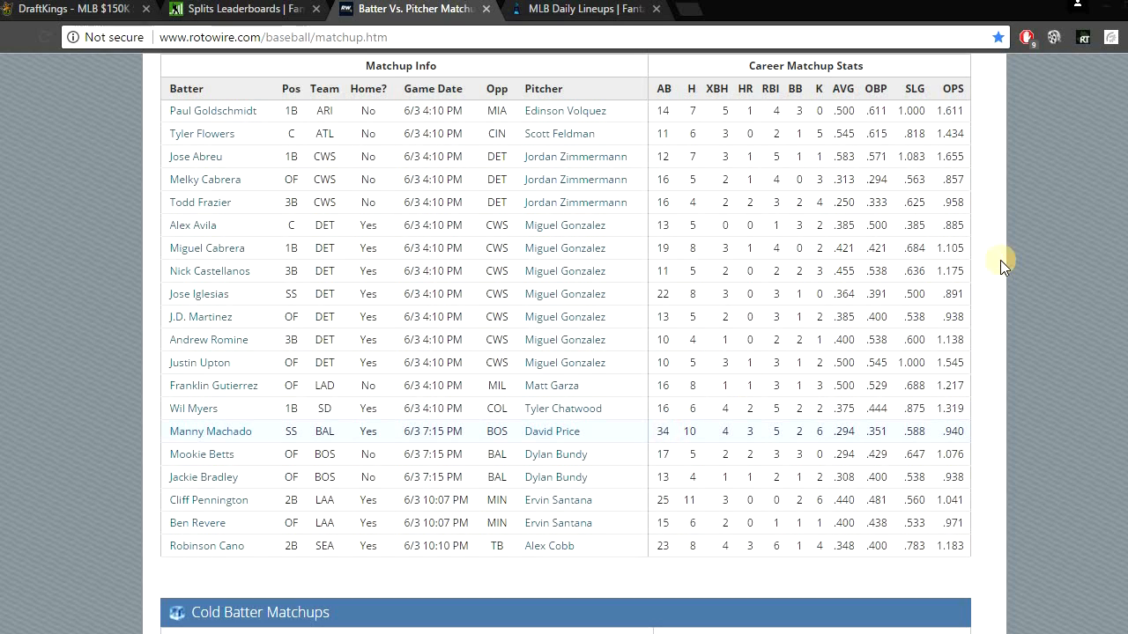
pyautogui.moveTo(1078, 221)
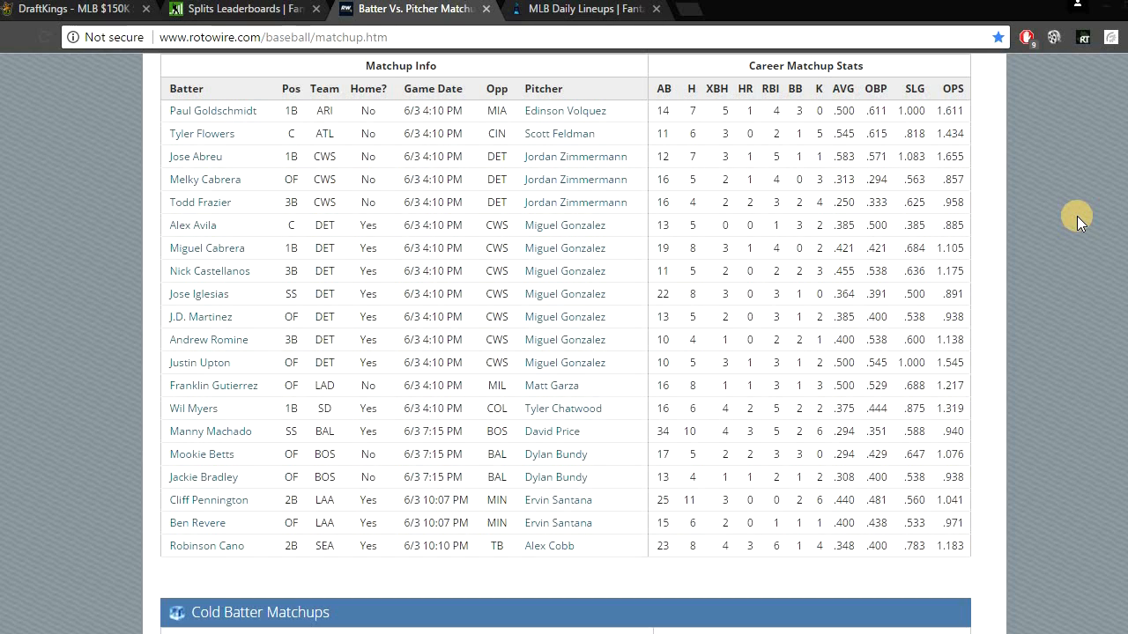
pyautogui.moveTo(155, 21)
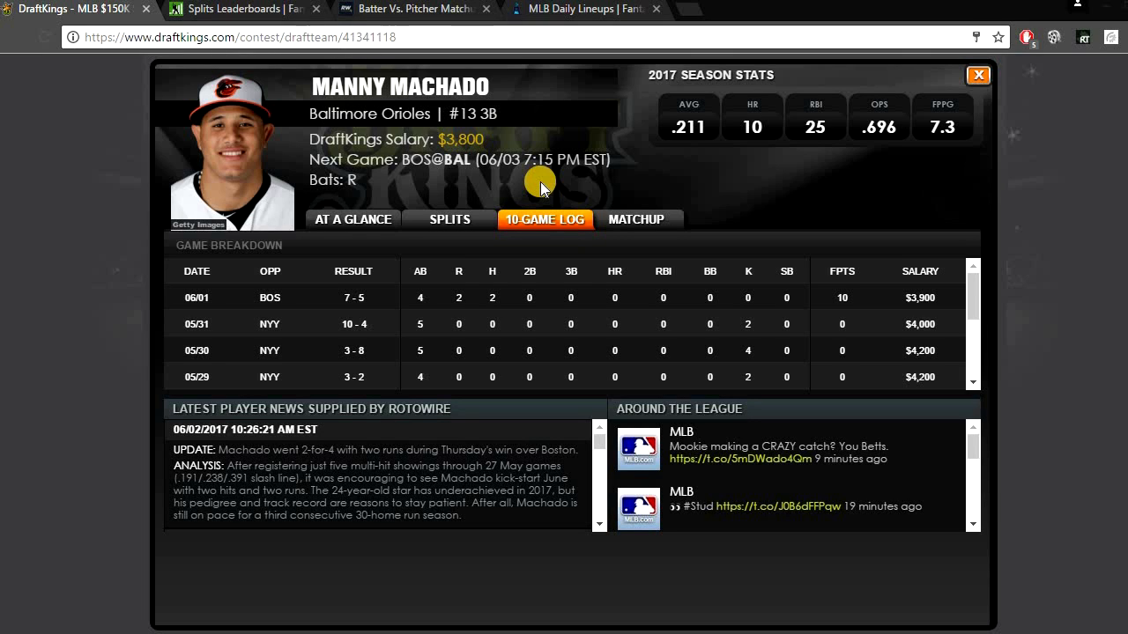
# Step: Add José Reyes at shortstop for $3,200, leaving $22,600 remaining salary
pyautogui.click(976, 74)
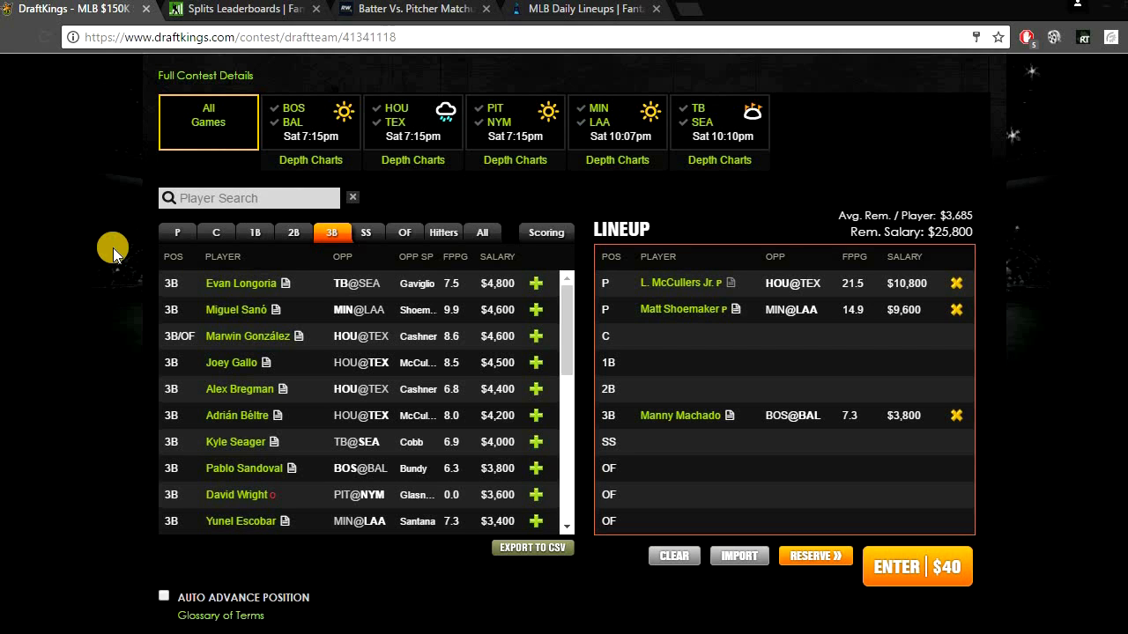
pyautogui.click(370, 232)
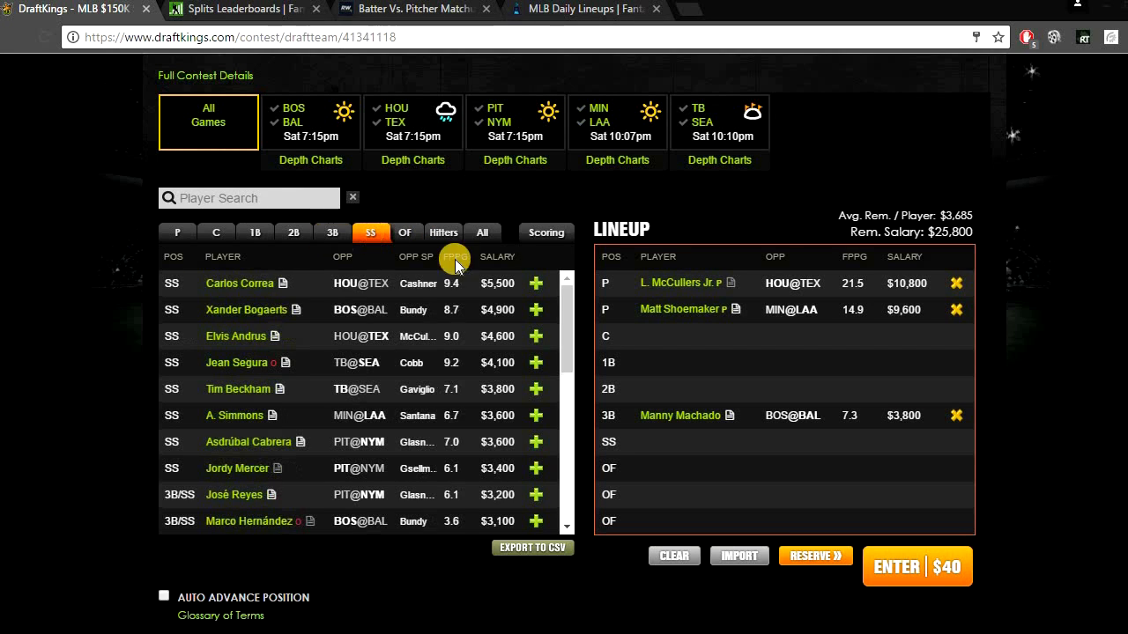
pyautogui.scroll(-3)
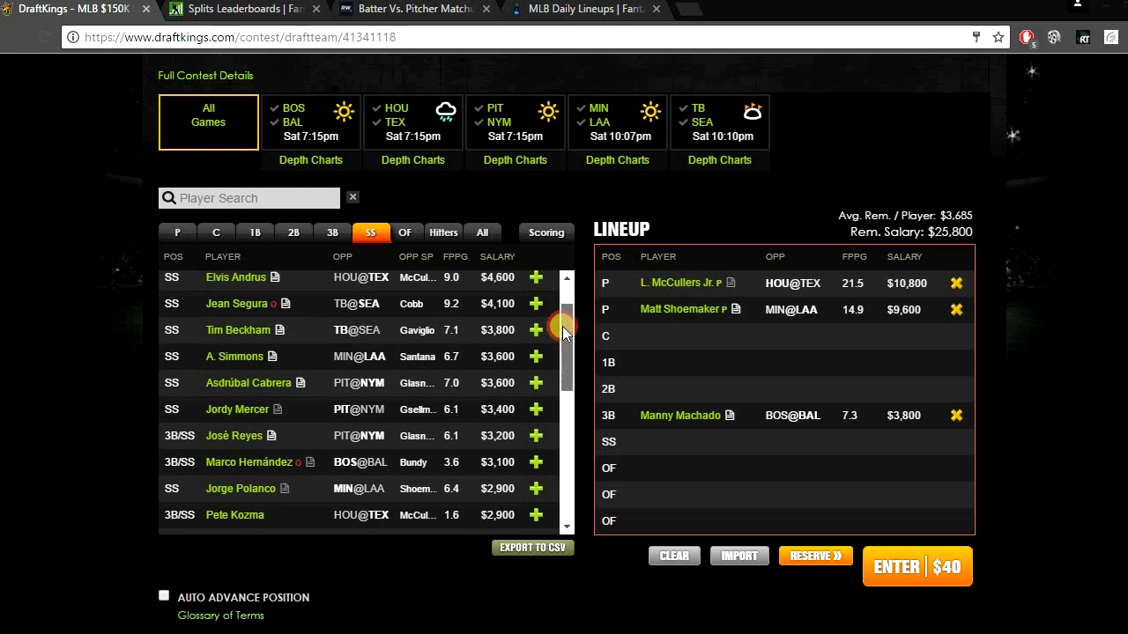
pyautogui.click(535, 435)
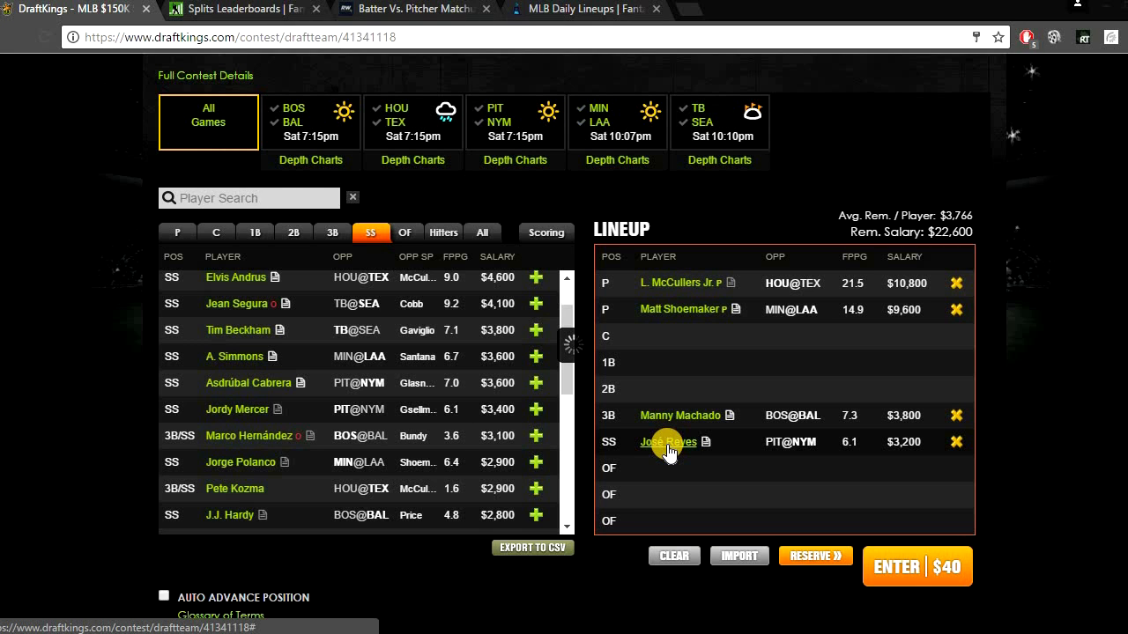
# Step: Review José Reyes' season stats and ten-game log, then return to the shortstop pool
pyautogui.click(667, 440)
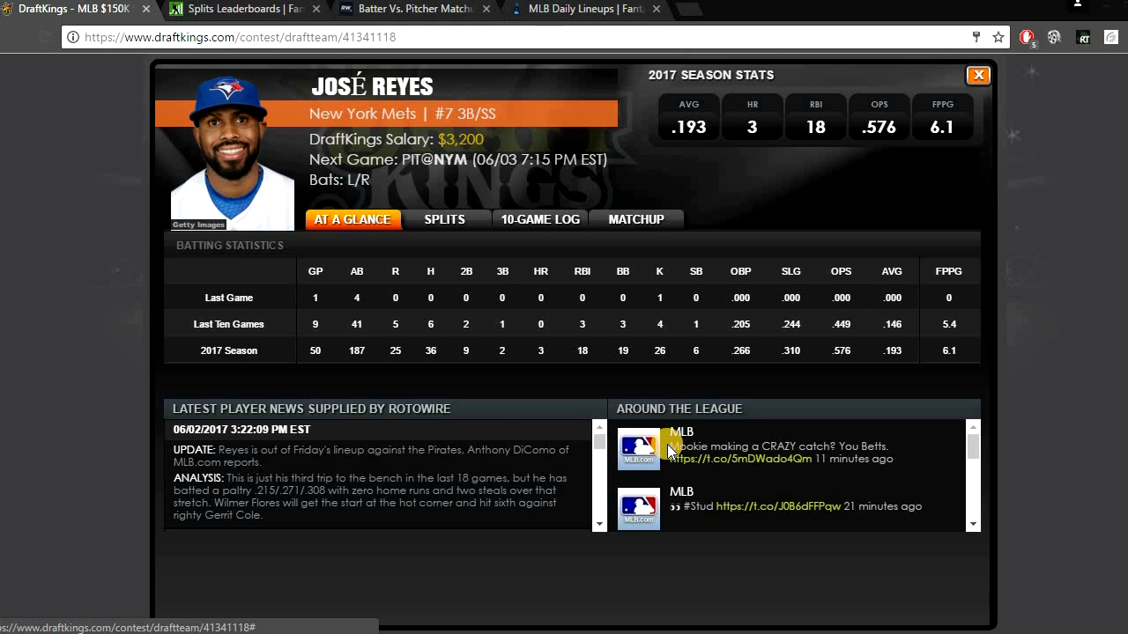
pyautogui.click(539, 218)
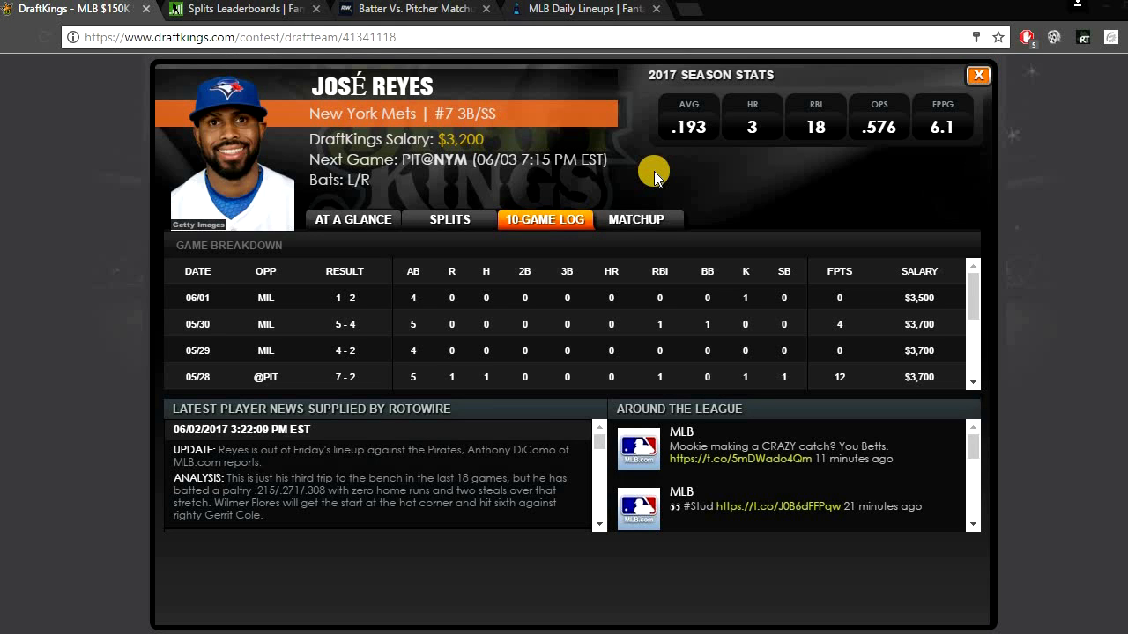
pyautogui.click(978, 74)
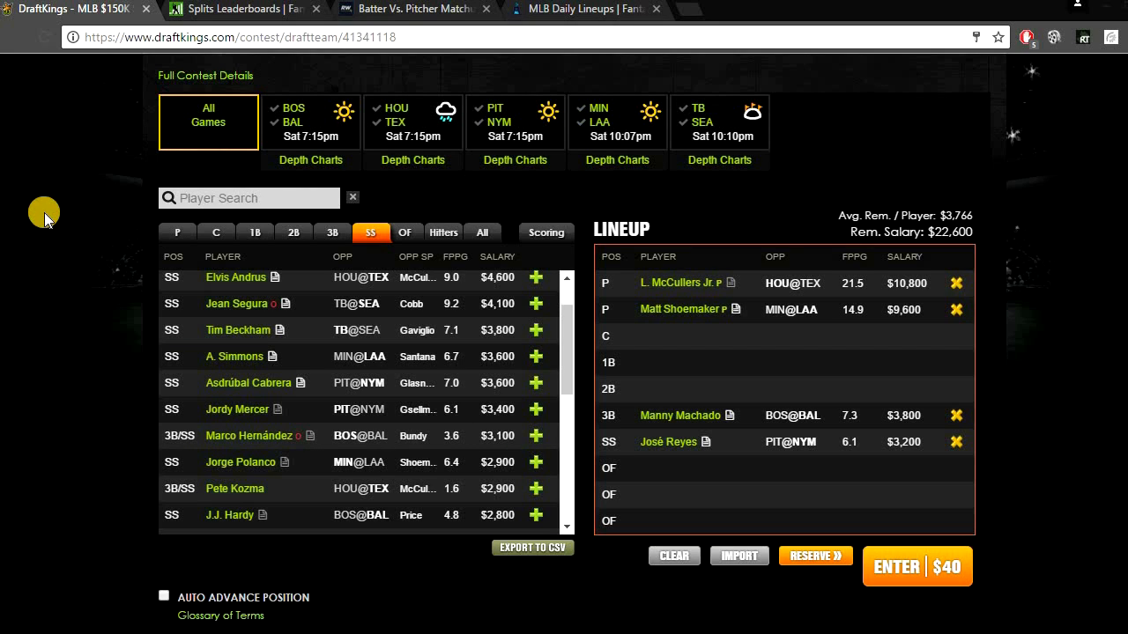
pyautogui.moveTo(414, 232)
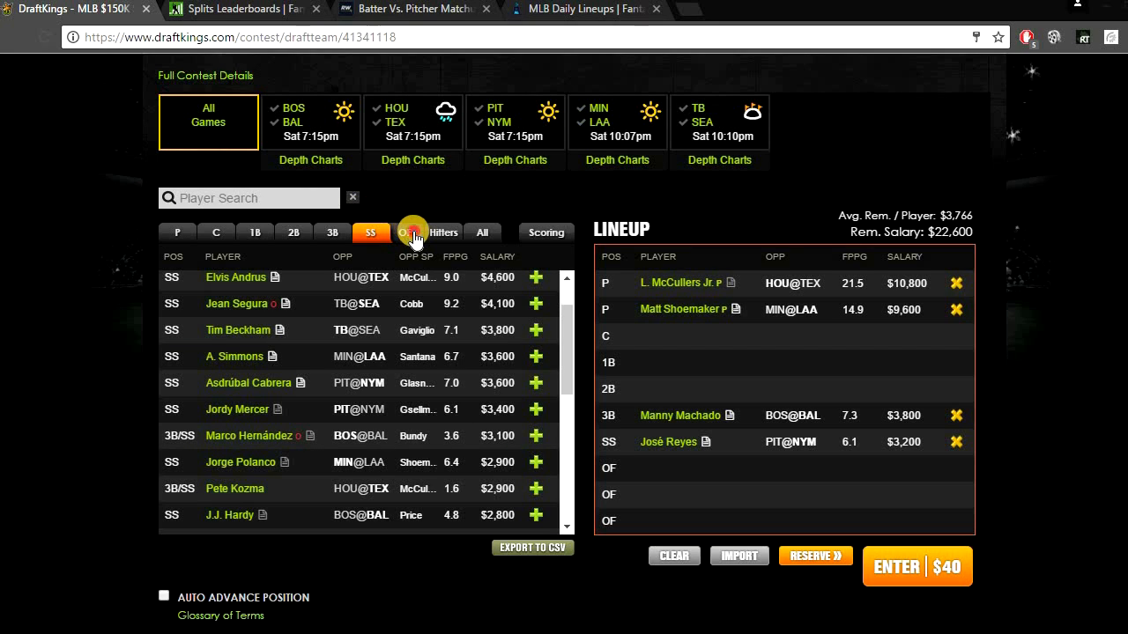
# Step: Filter to outfielders, search 'Rasmus' and add Colby Rasmus, leaving $19,100 remaining salary
pyautogui.click(408, 233)
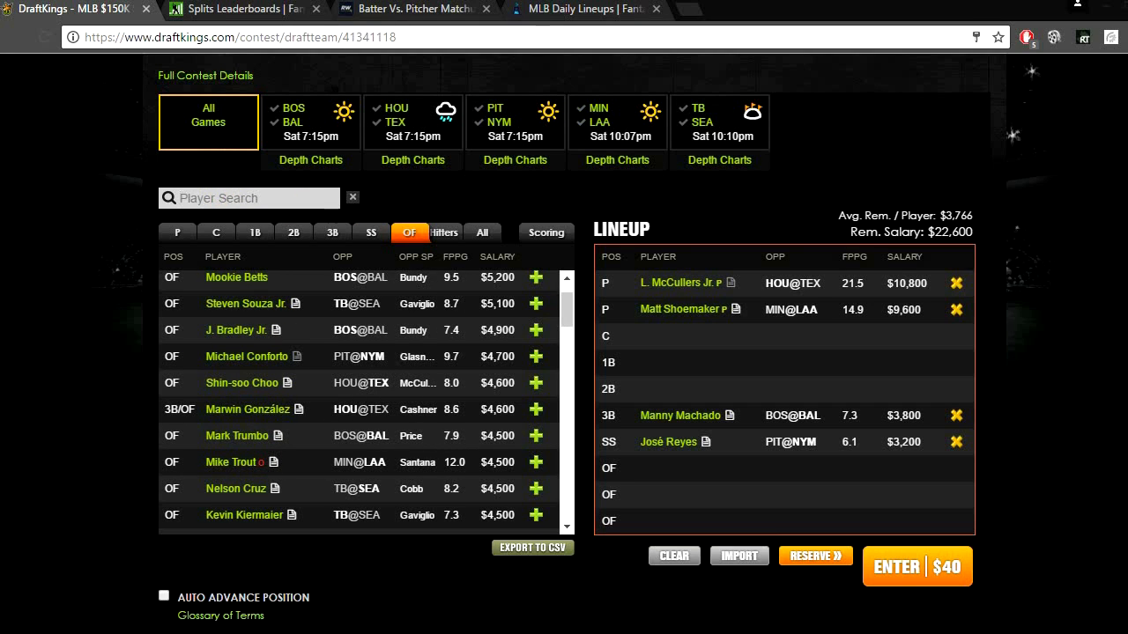
pyautogui.write('rASM')
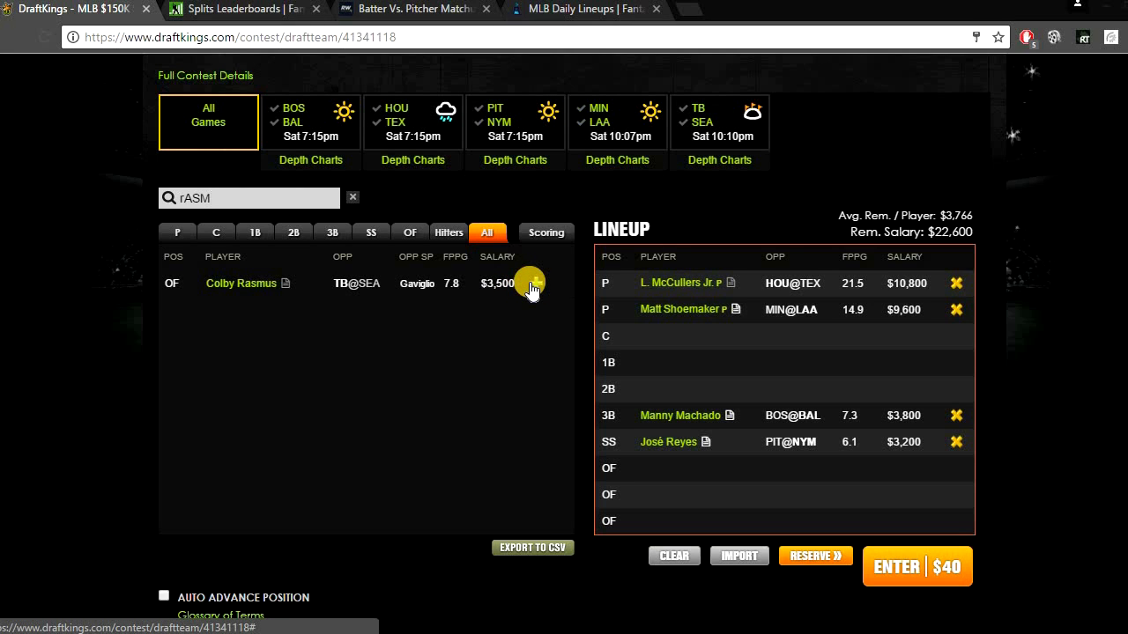
pyautogui.click(536, 282)
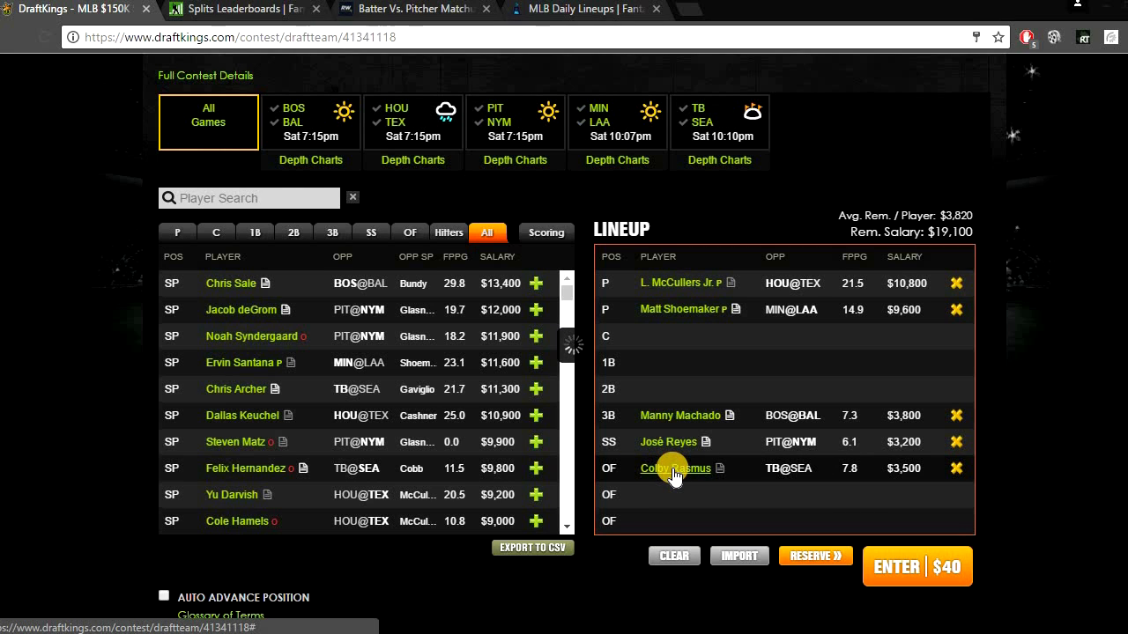
# Step: Review Colby Rasmus's card and 10 Game Log, close it, and show the pitcher list again
pyautogui.click(673, 468)
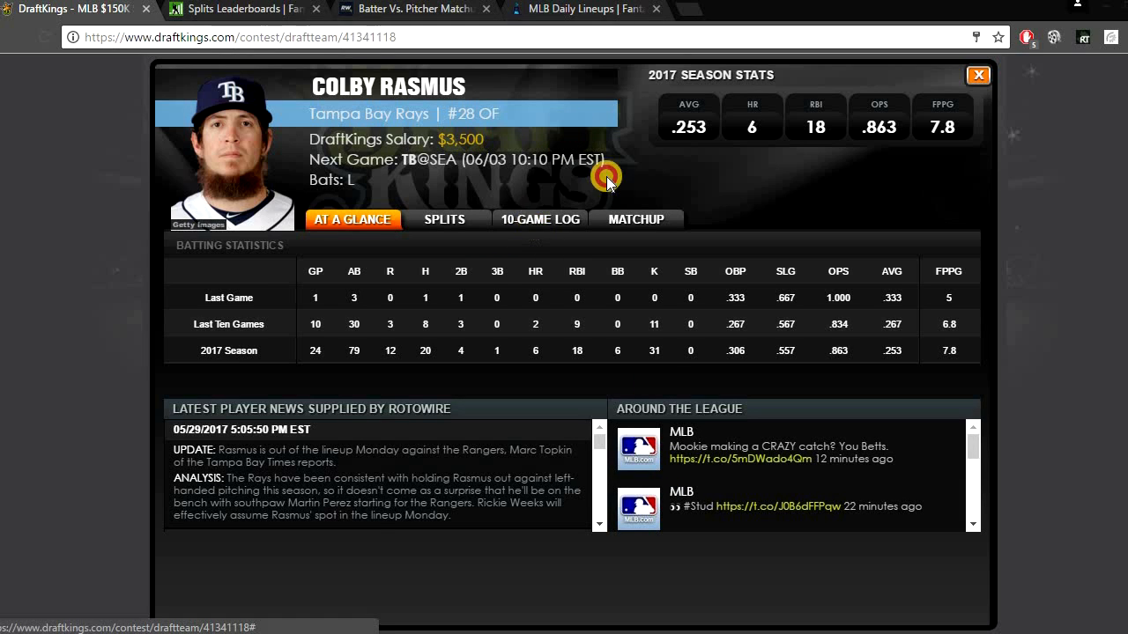
pyautogui.click(539, 218)
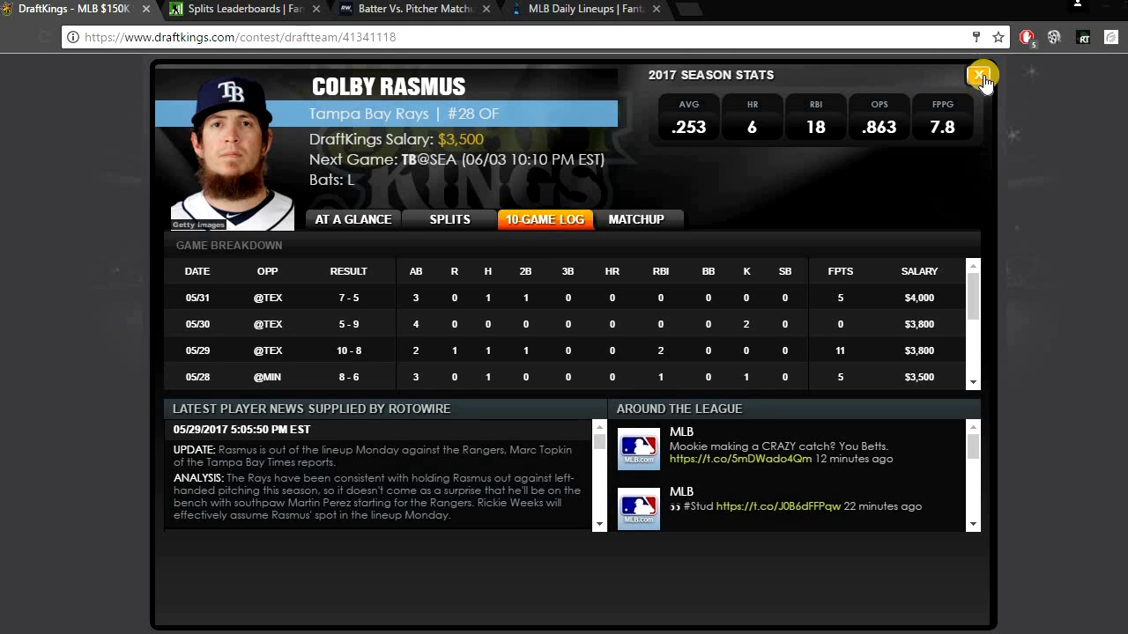
pyautogui.click(981, 74)
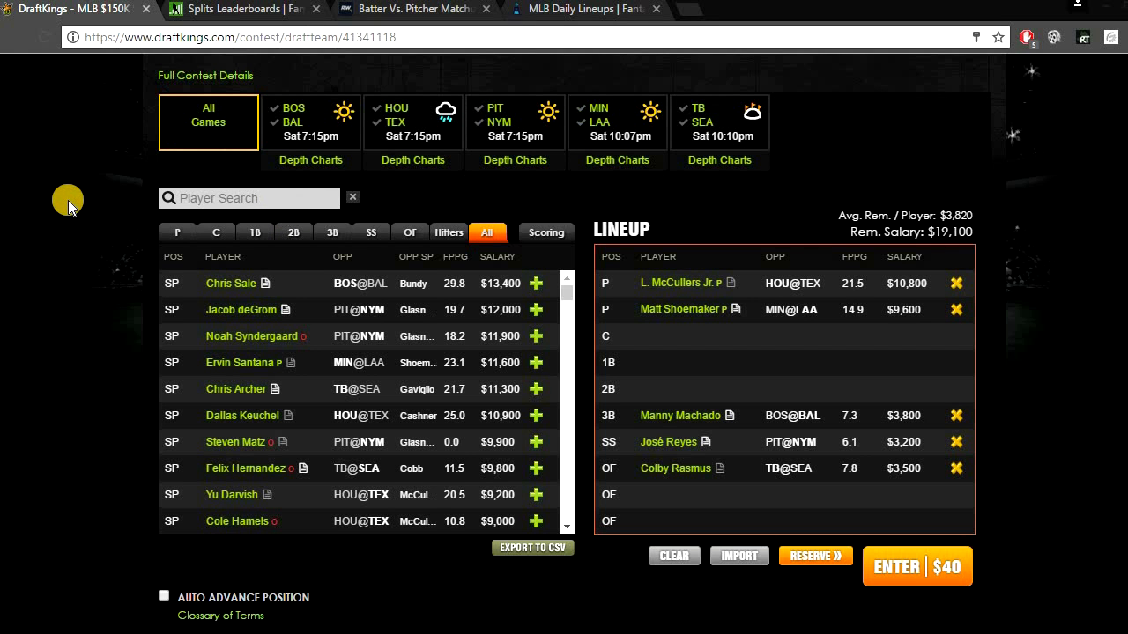
pyautogui.click(176, 232)
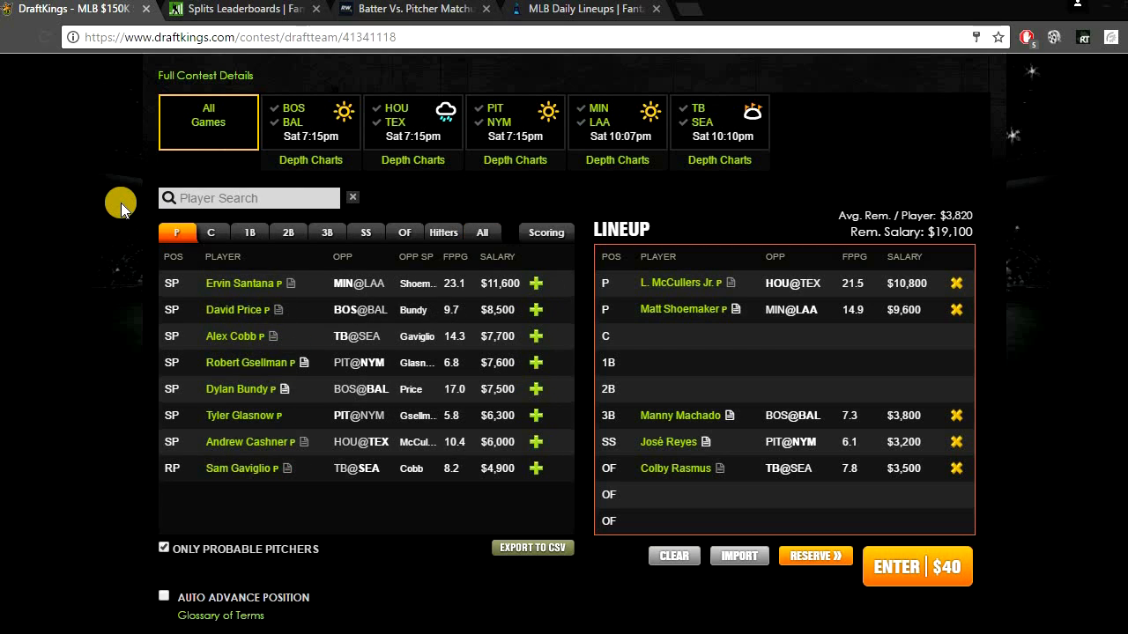